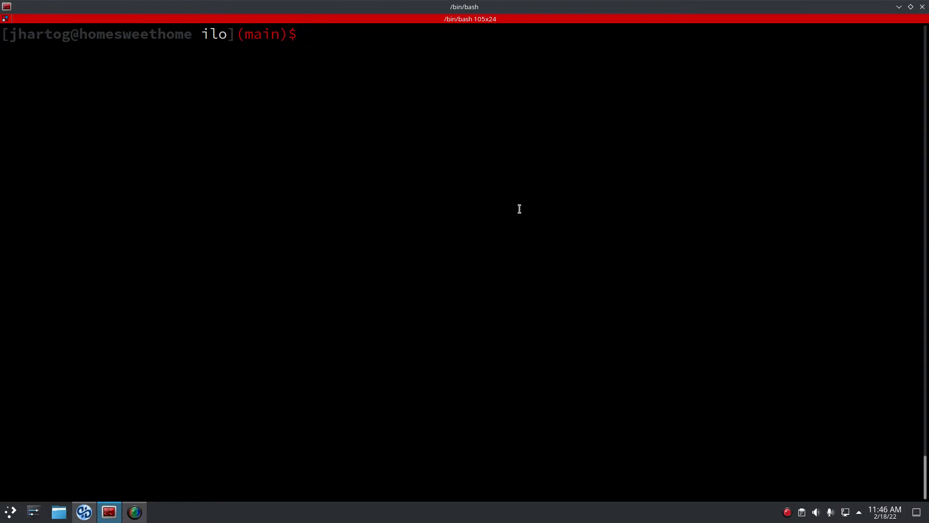
- Browse lib/std.ilo in Vim, stepping through the assert occurrences in the allocator code
text(ls lib/std.ilo)
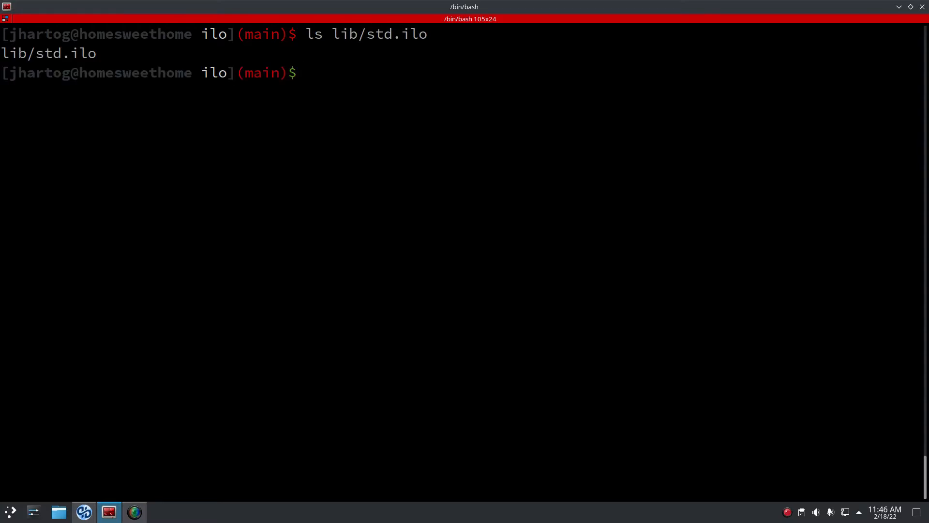
text(vim lib/std.ilo)
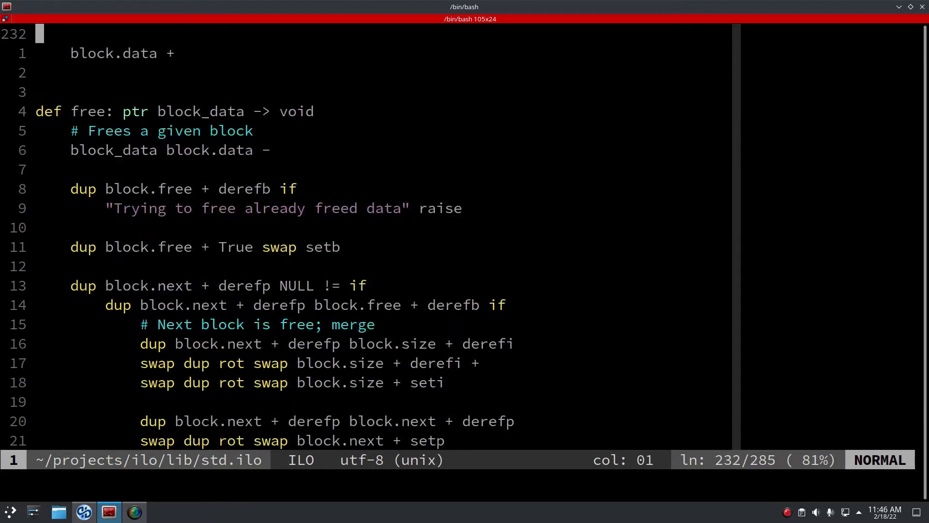
scroll(down, 3)
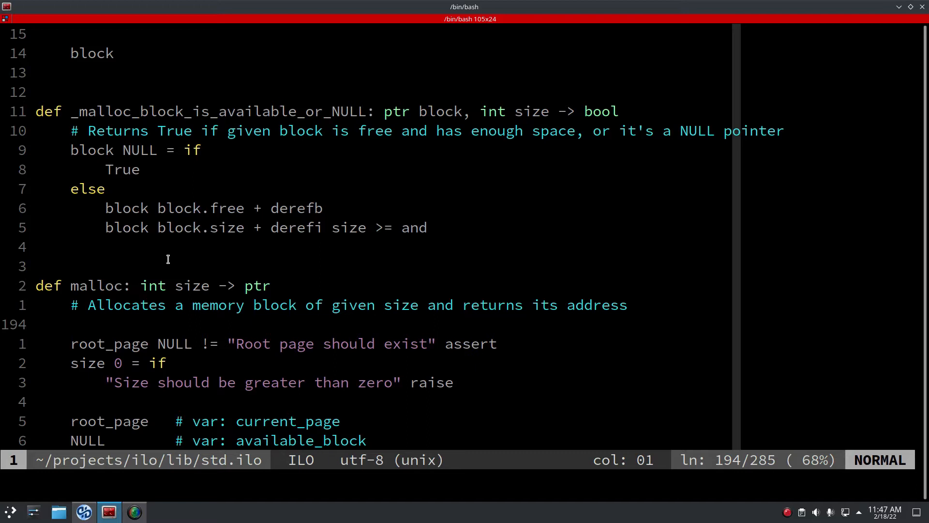
scroll(down, 3)
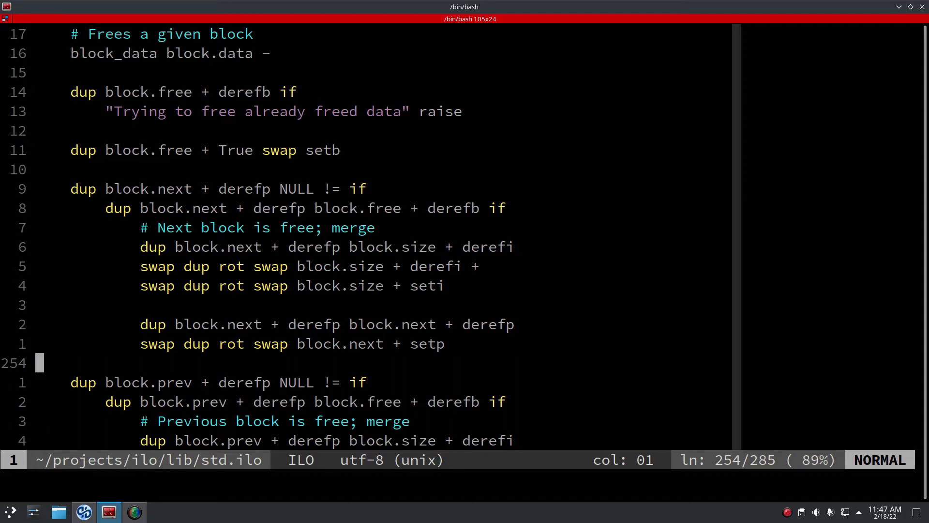
scroll(up, 3)
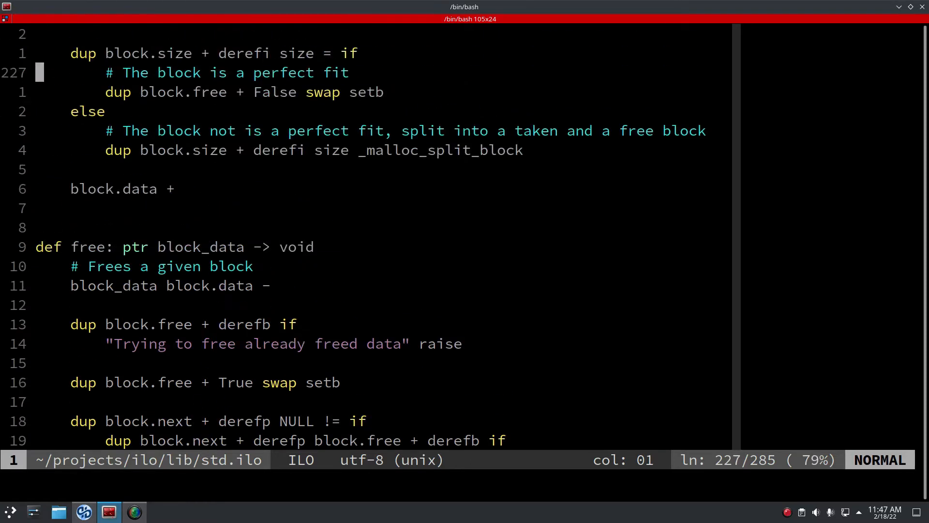
scroll(down, 3)
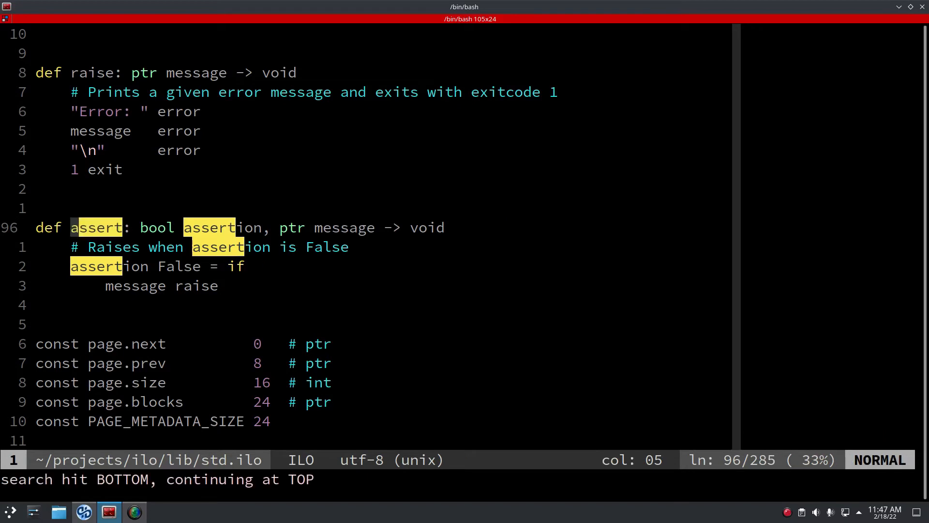
key(n)
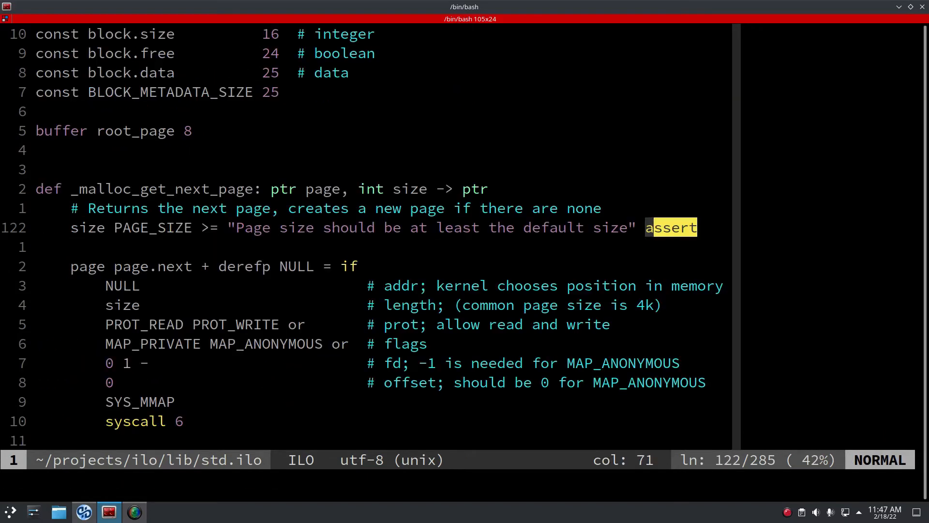
scroll(down, 3)
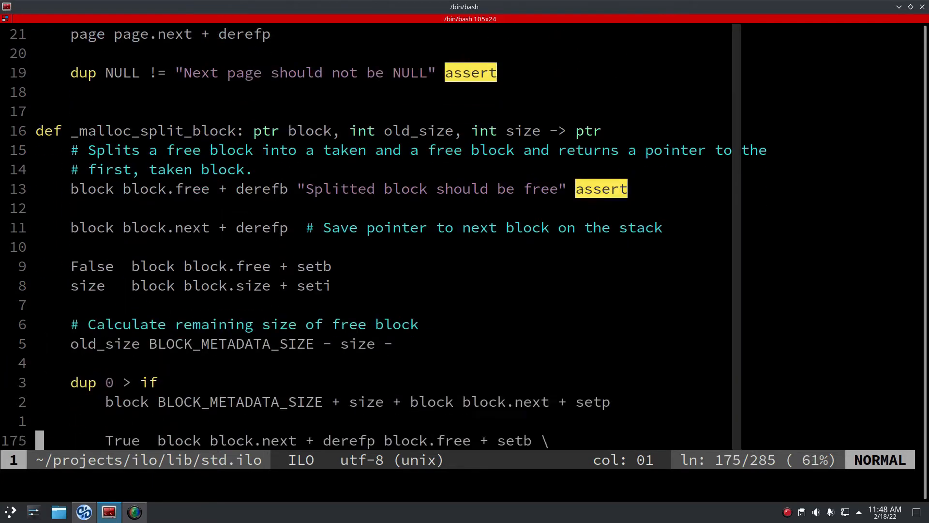
scroll(down, 3)
text(v)
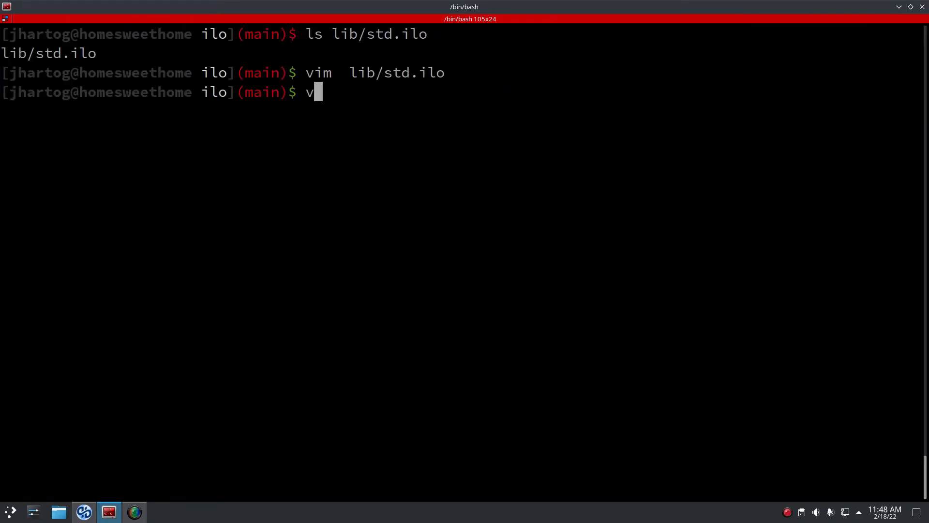
text(im)
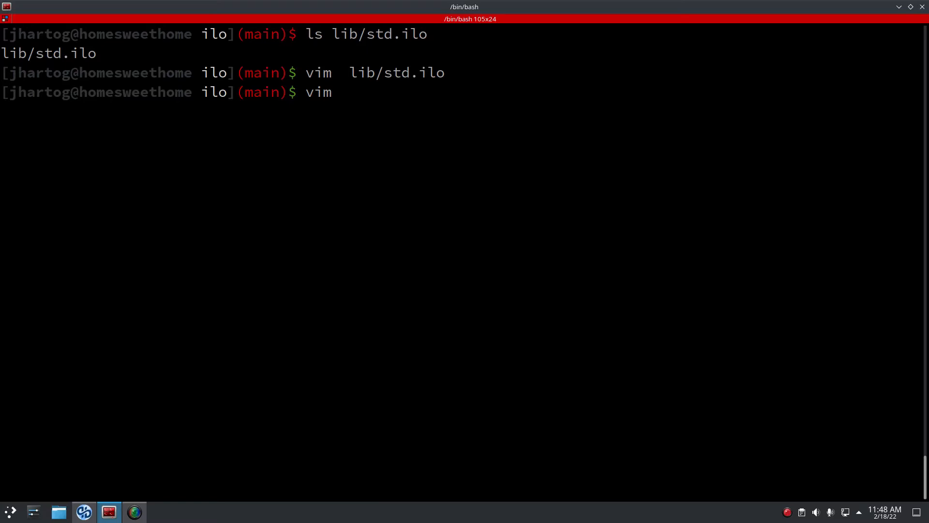
key(ctrl+u)
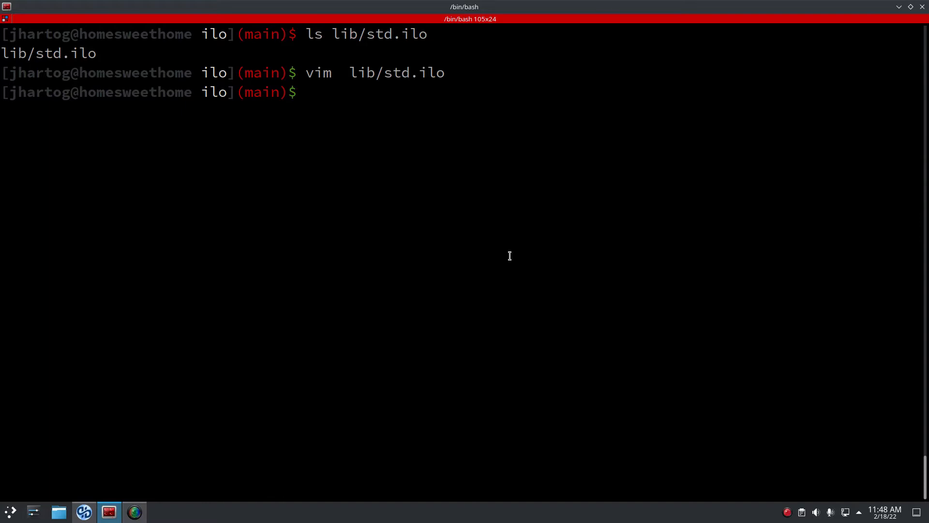
mouse_move(109, 511)
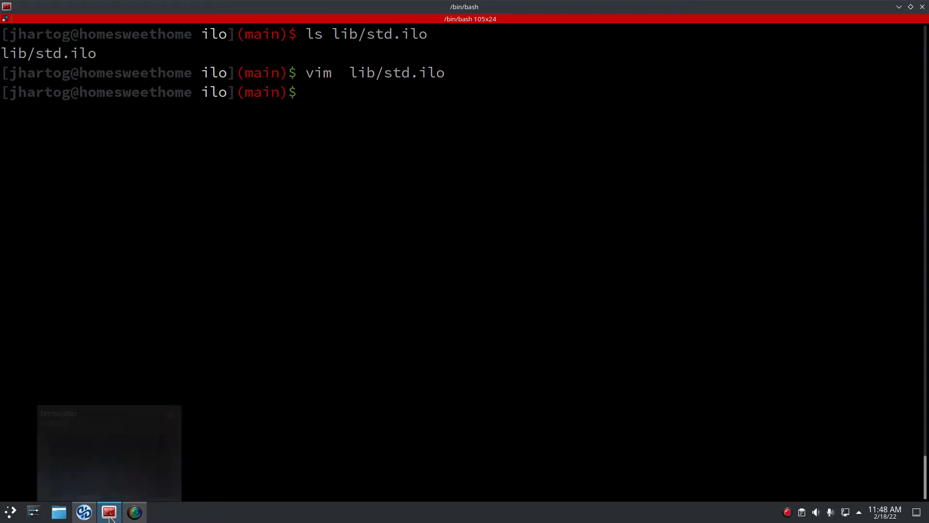
- Switch to qutebrowser and load man7.org's mmap(2) Linux manual page
click(83, 511)
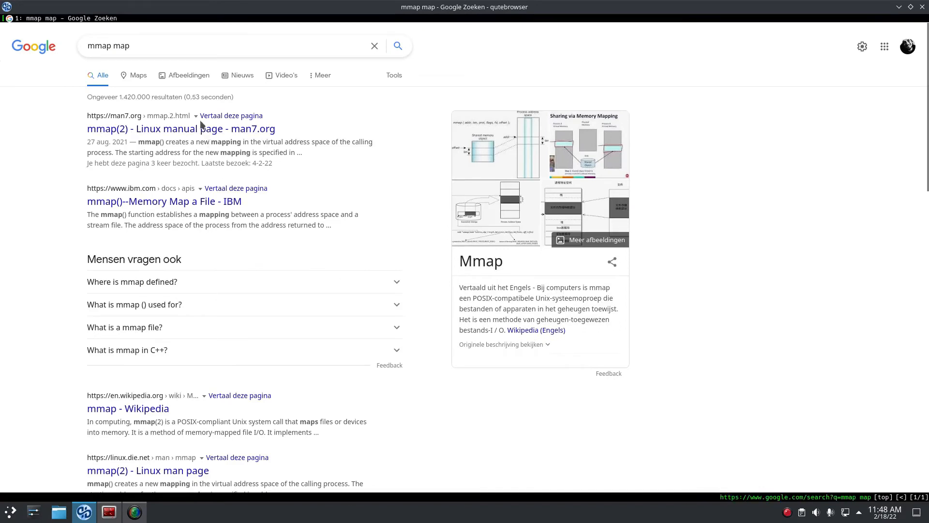
click(181, 129)
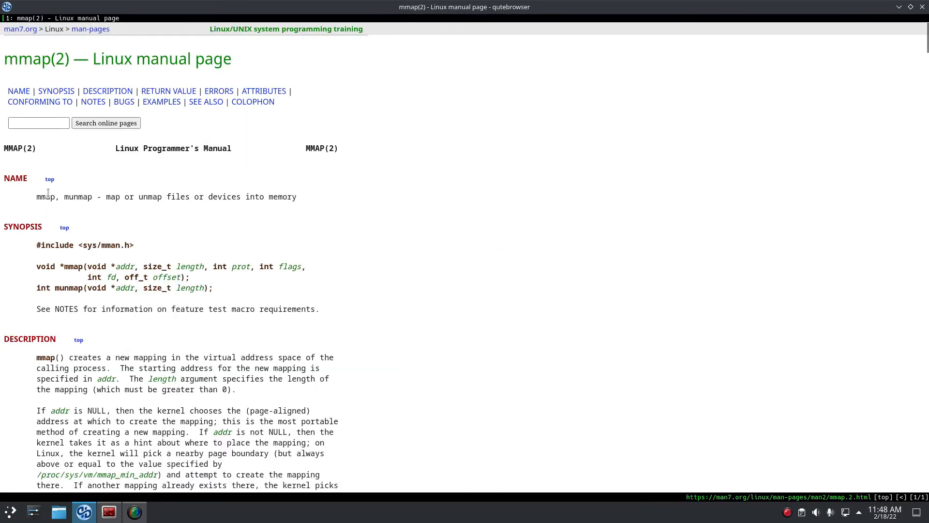
double_click(46, 197)
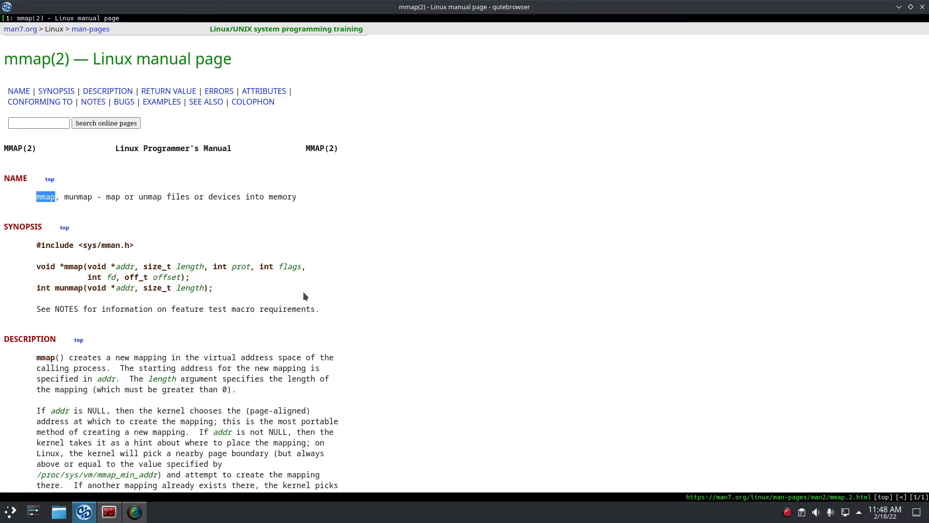
- Highlight the mmap and munmap prototypes in the synopsis, including the length parameter
double_click(190, 266)
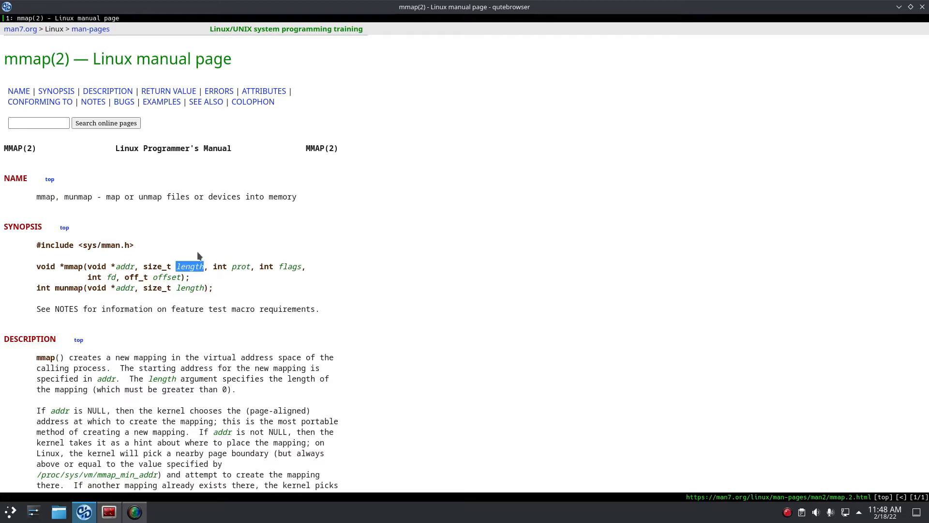
mouse_move(361, 262)
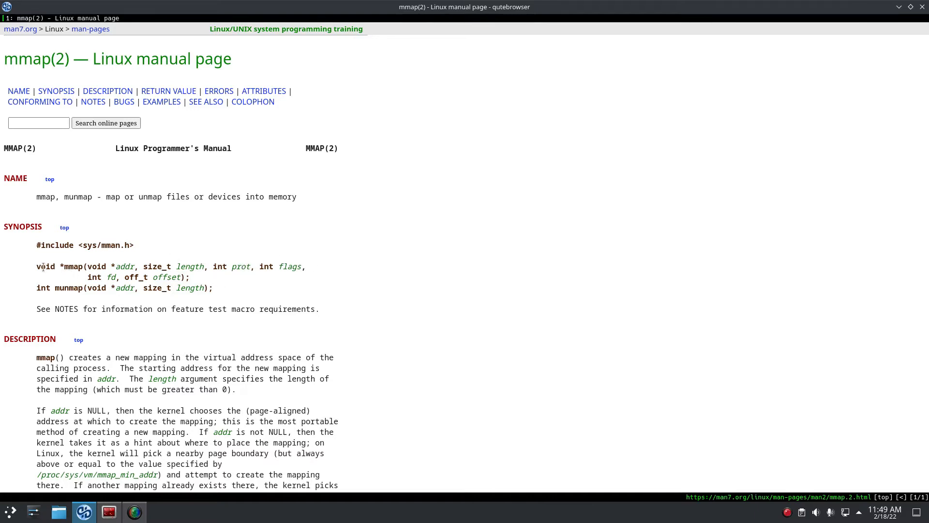
mouse_move(103, 271)
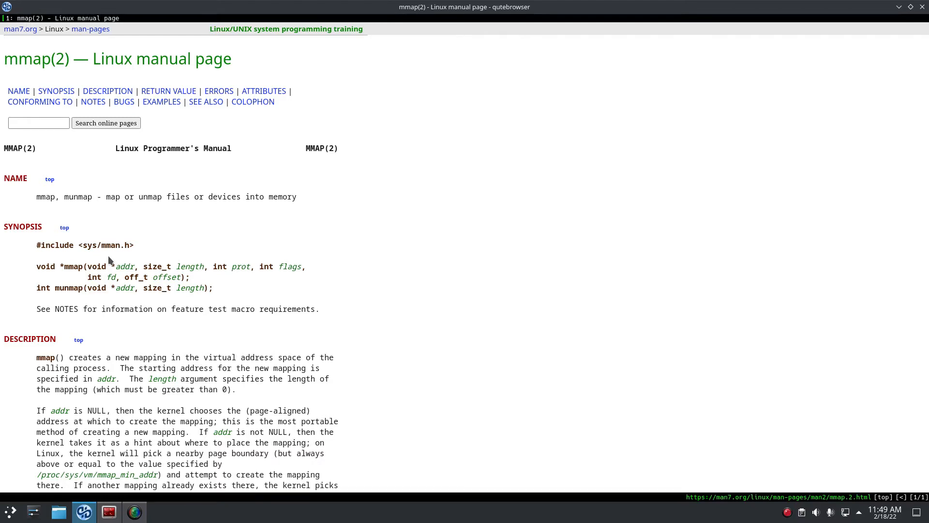
mouse_move(37, 265)
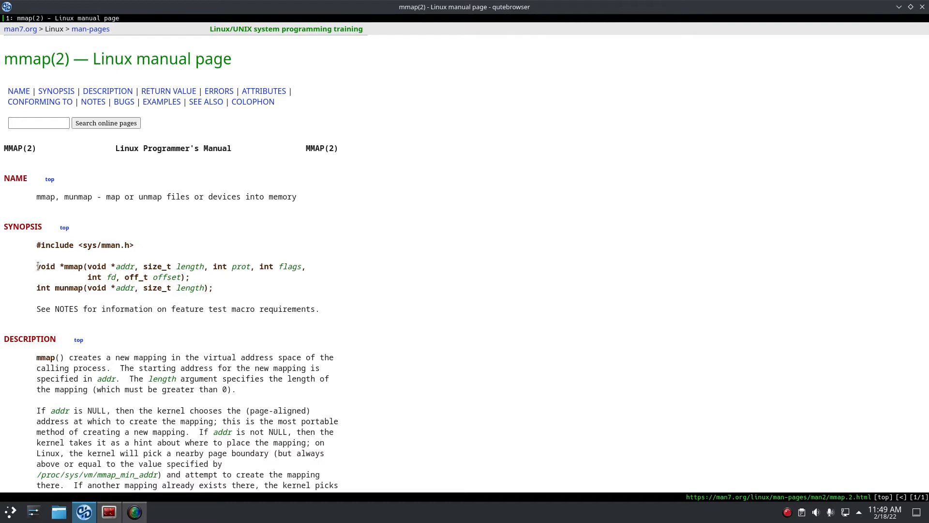
drag(36, 266, 190, 277)
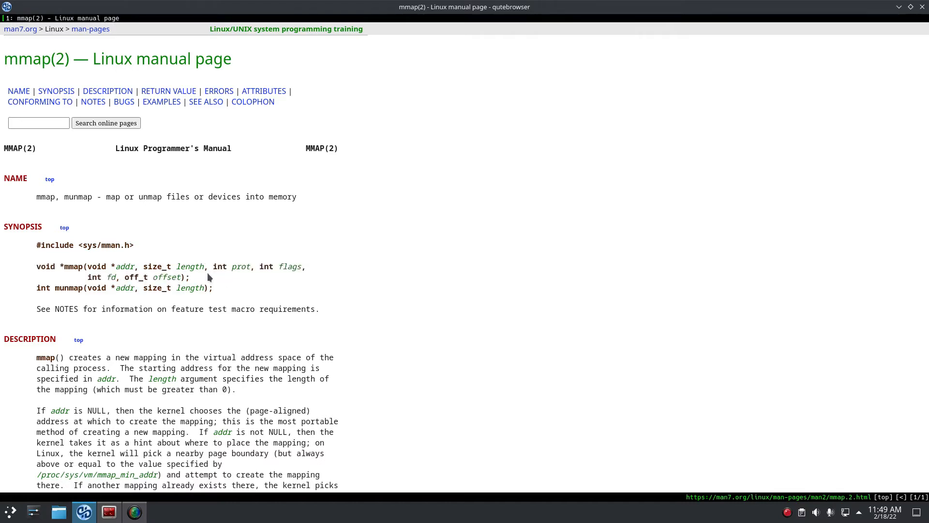
double_click(68, 287)
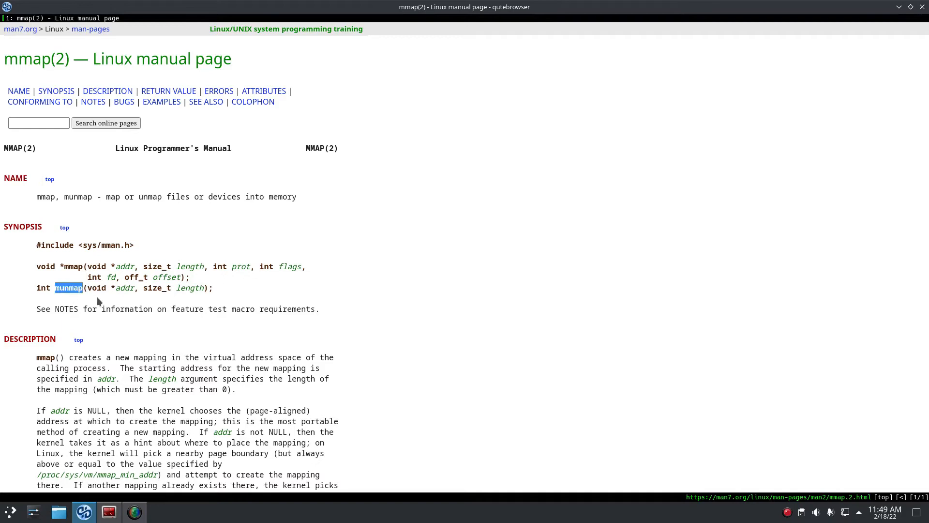
mouse_move(86, 299)
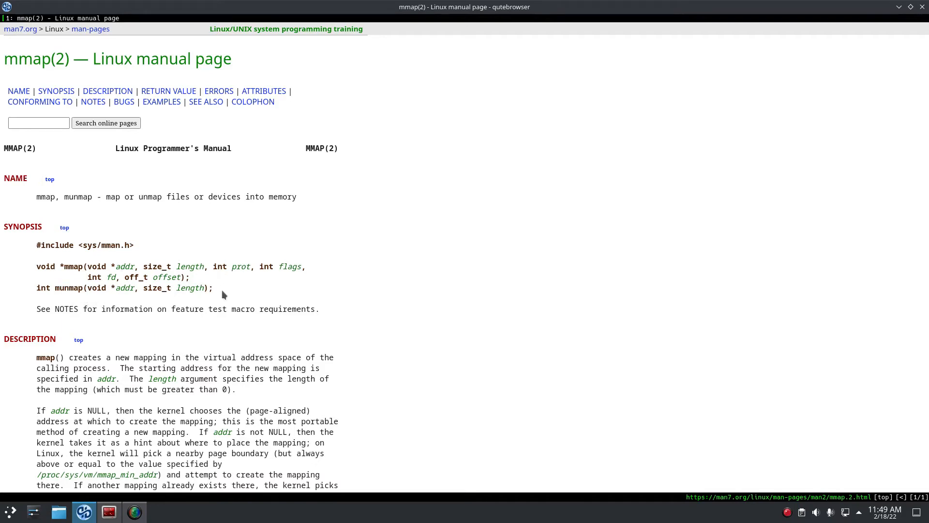
drag(37, 266, 213, 288)
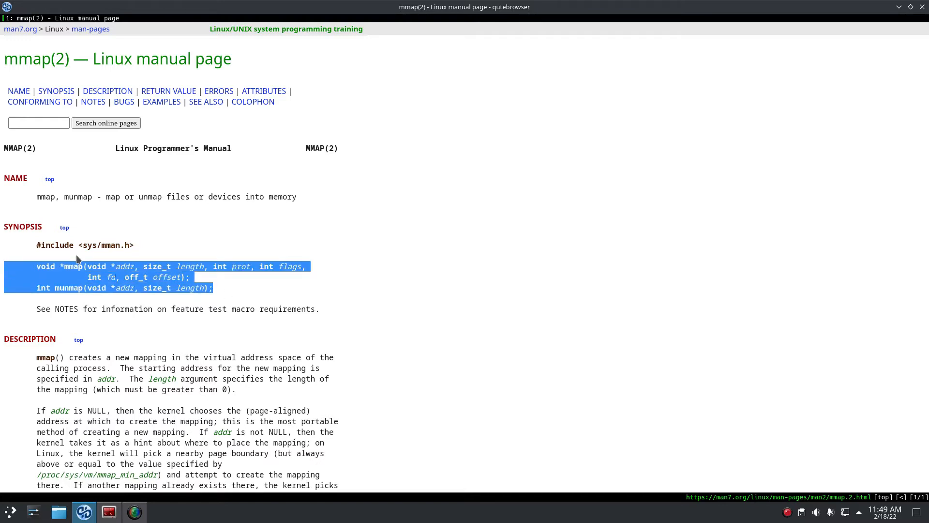
click(77, 270)
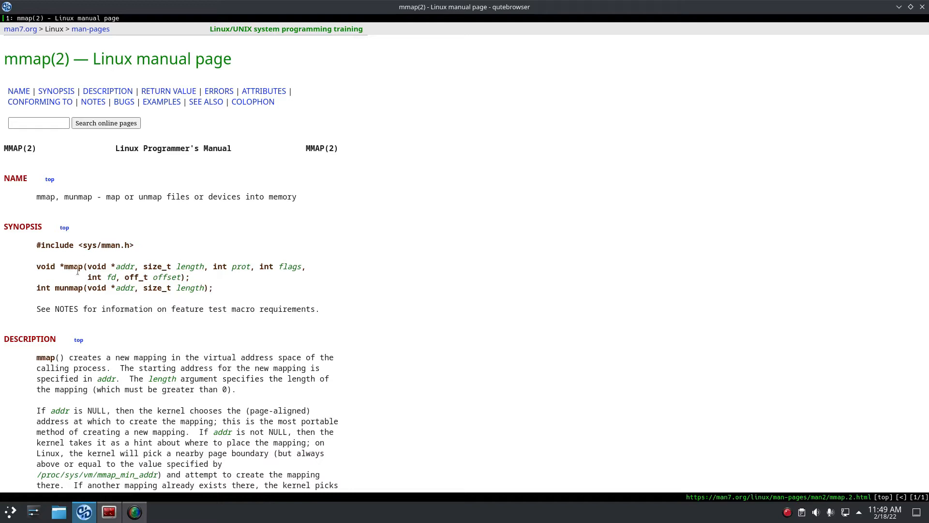
double_click(73, 266)
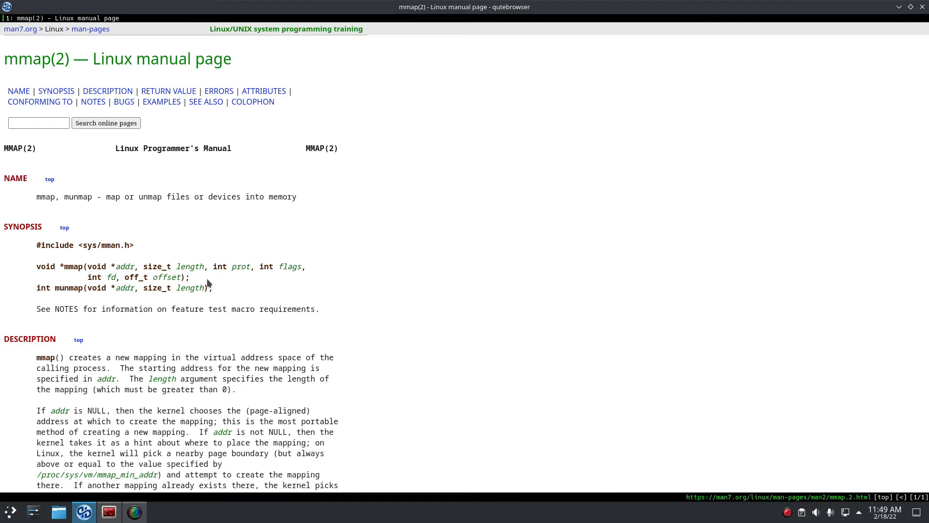
mouse_move(224, 275)
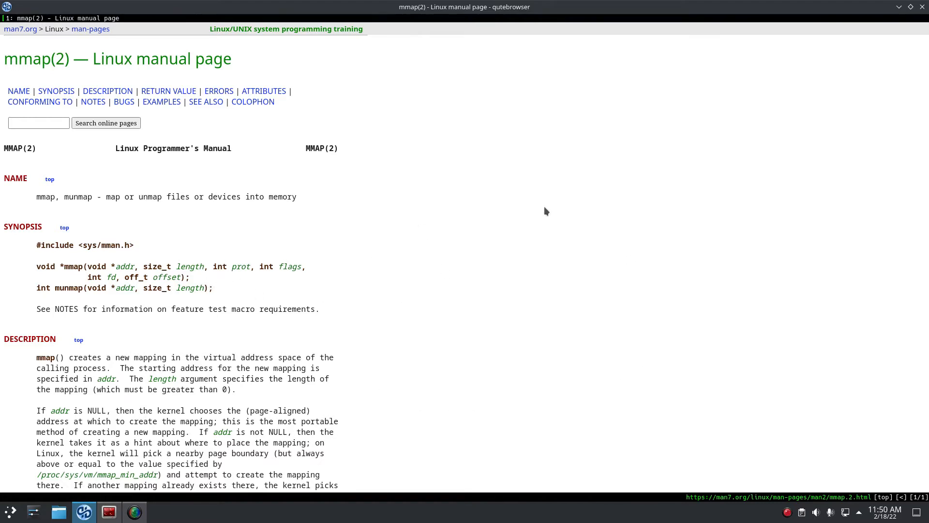
mouse_move(579, 220)
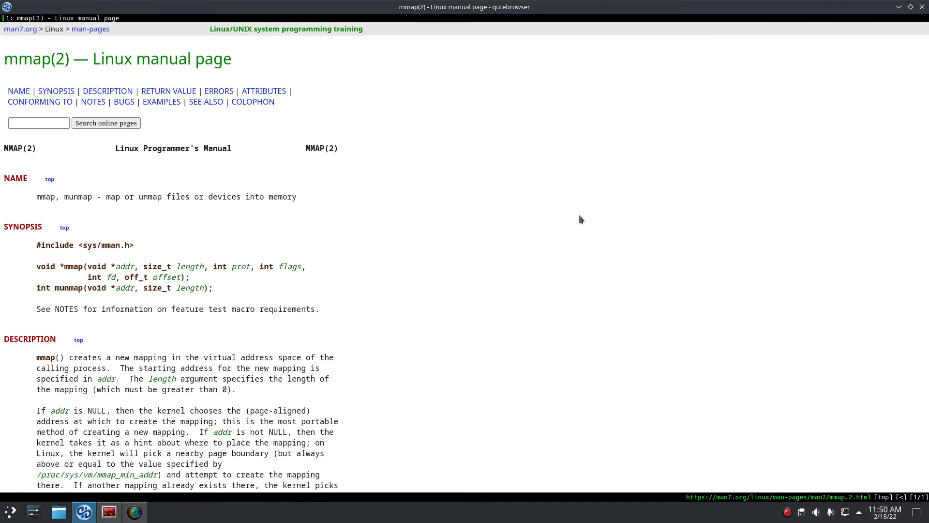
mouse_move(500, 220)
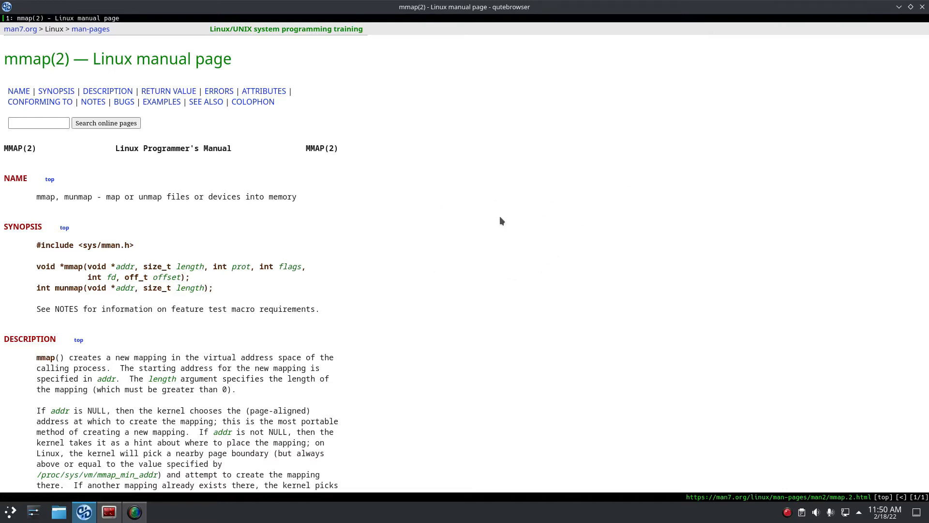
mouse_move(544, 268)
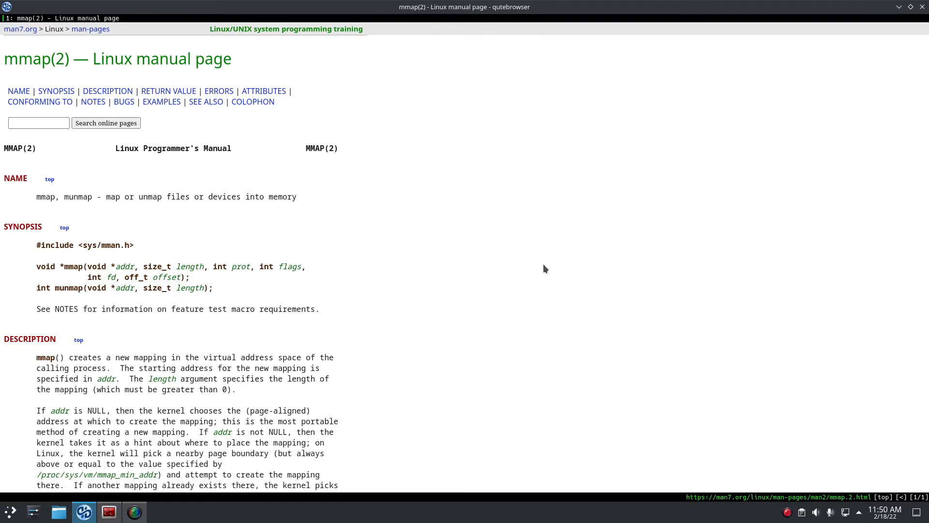
mouse_move(540, 246)
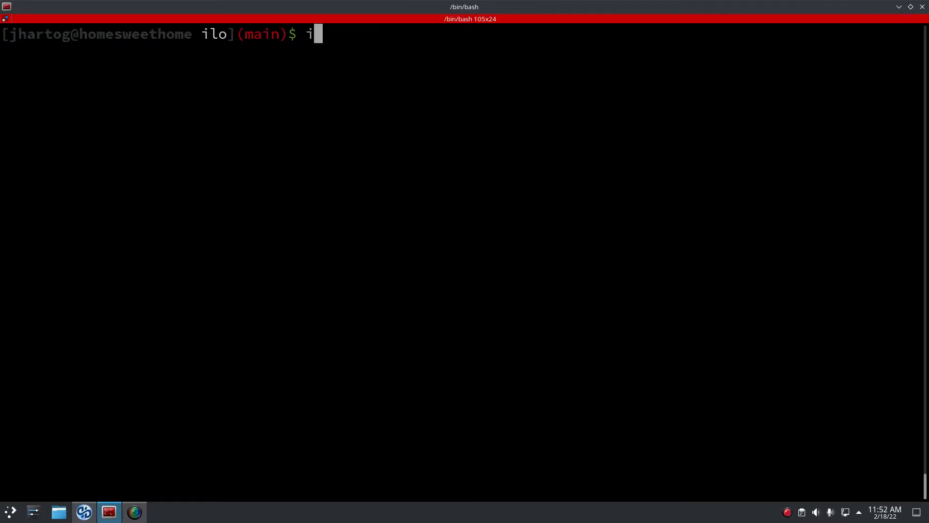
- Run cat docs/graphs/malloc.dot | pbcopy to put the malloc graph source on the clipboard
key(BackSpace)
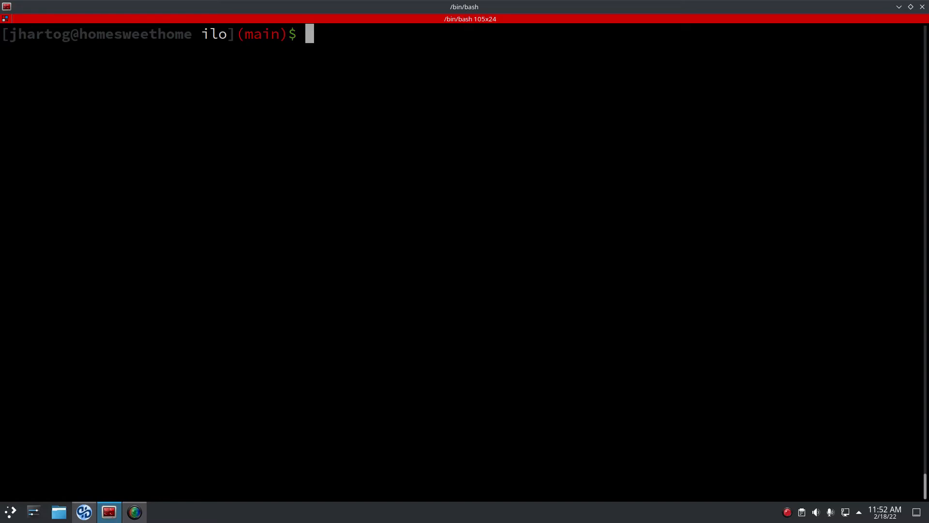
text(cat doc)
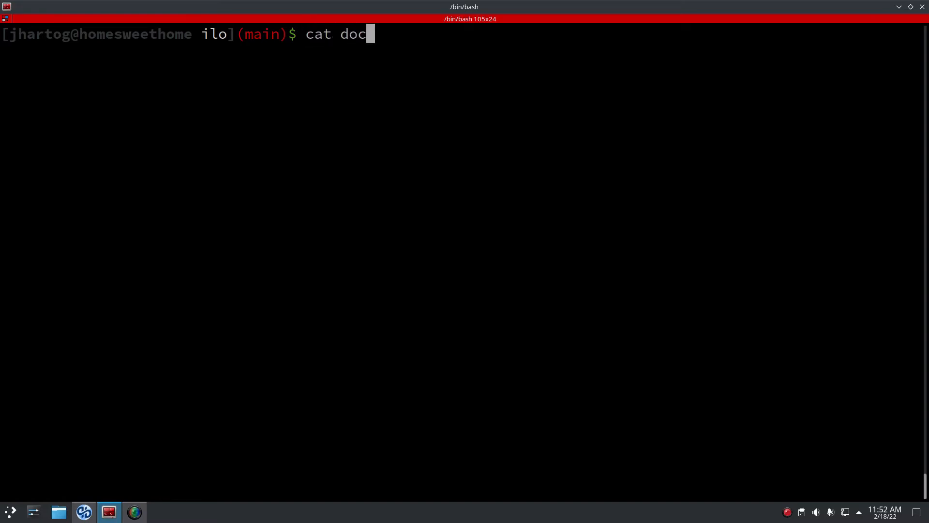
text(s/graphs/malloc.dot)
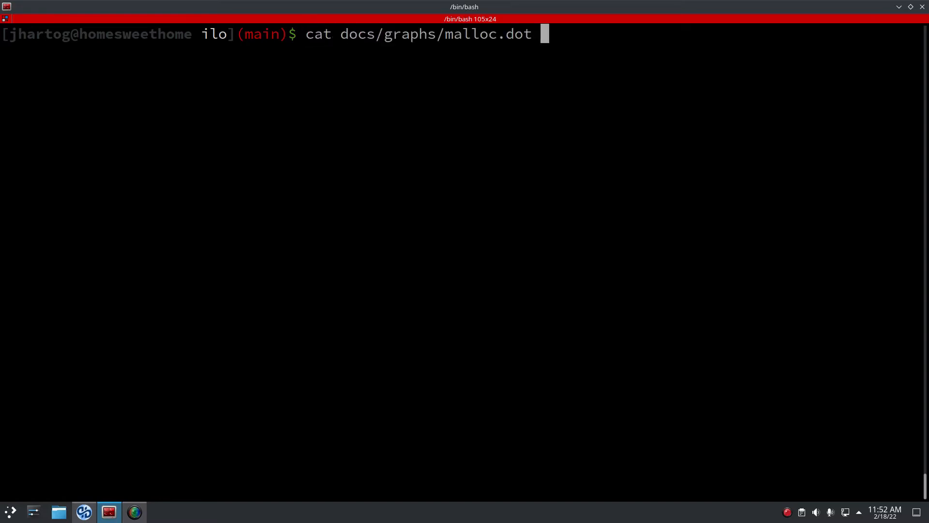
text(| pb)
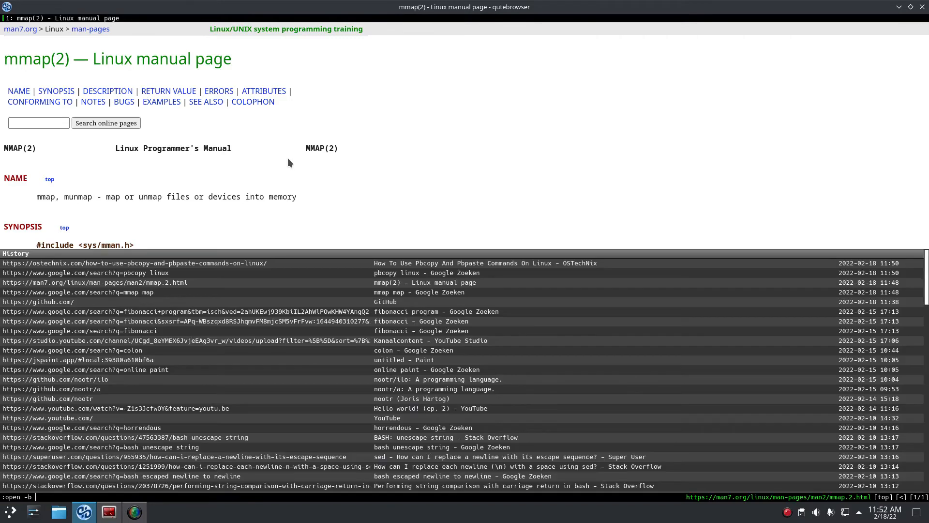
- Open Graphviz Online in a background tab to render the pasted malloc digraph
text(inlone)
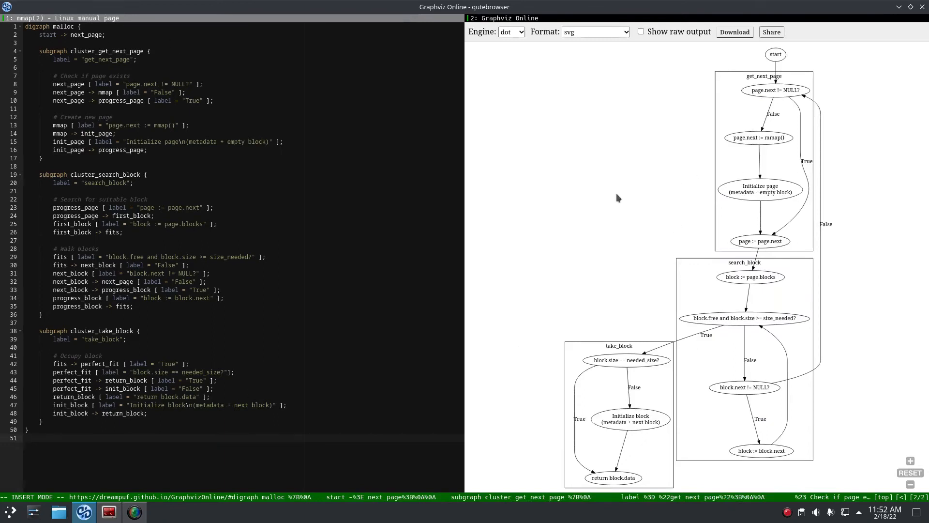
mouse_move(783, 86)
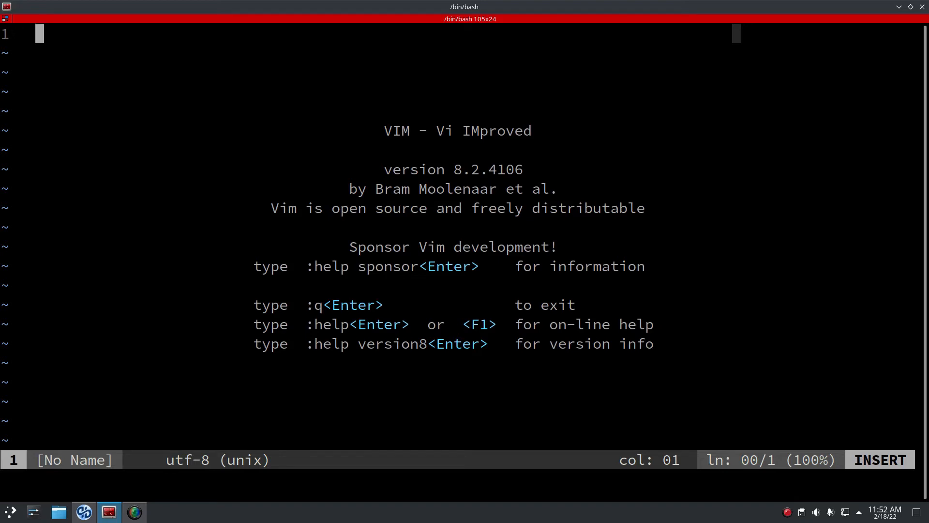
- Write a 'page metadata' heading with bullets for previous and next
text(page metadata:)
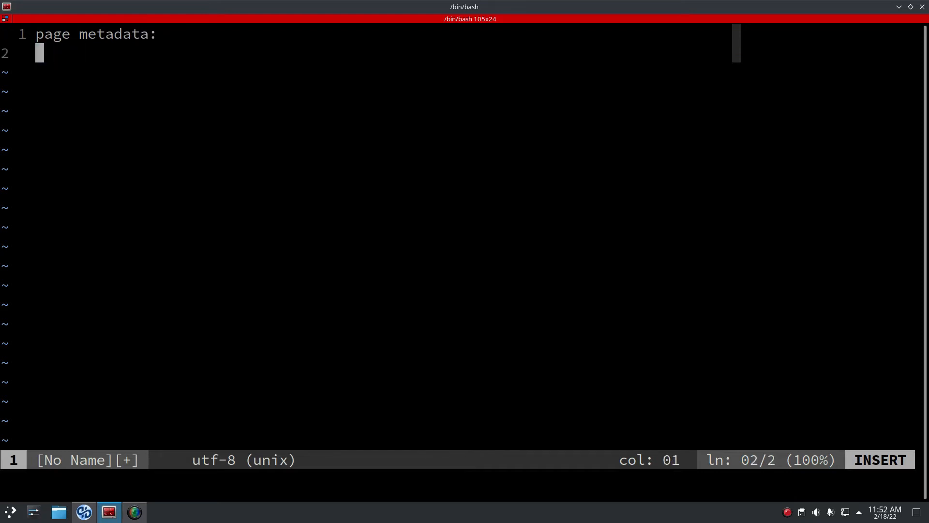
text(* prevour)
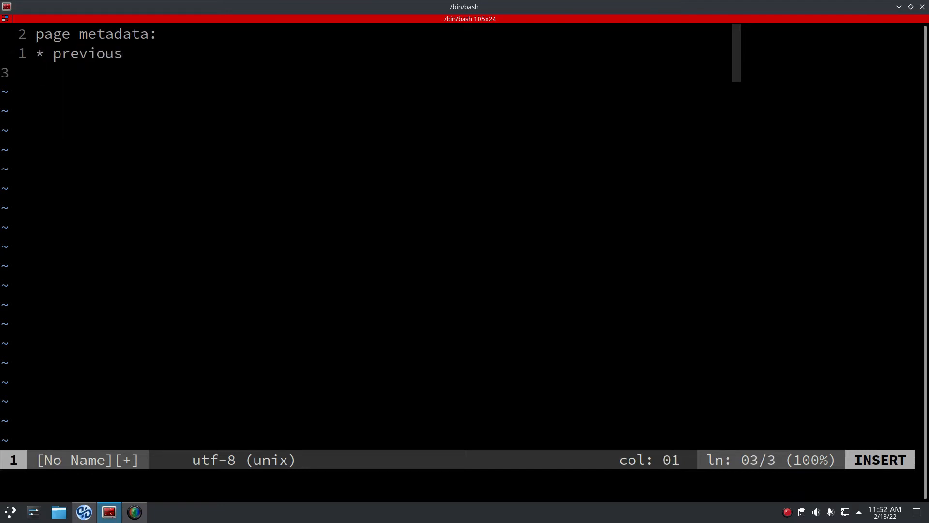
text(* next)
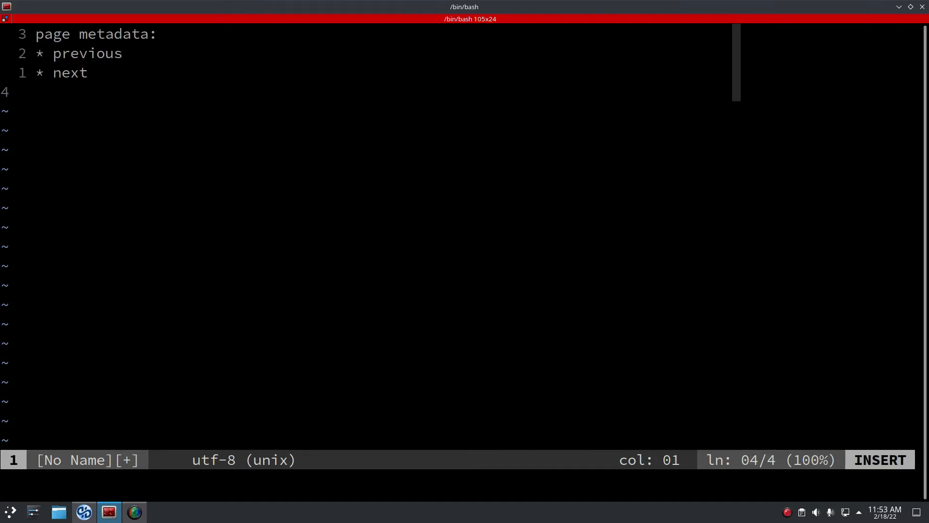
- Add a 'block metadata' heading with bullets for free and size, then leave insert mode
text(block m)
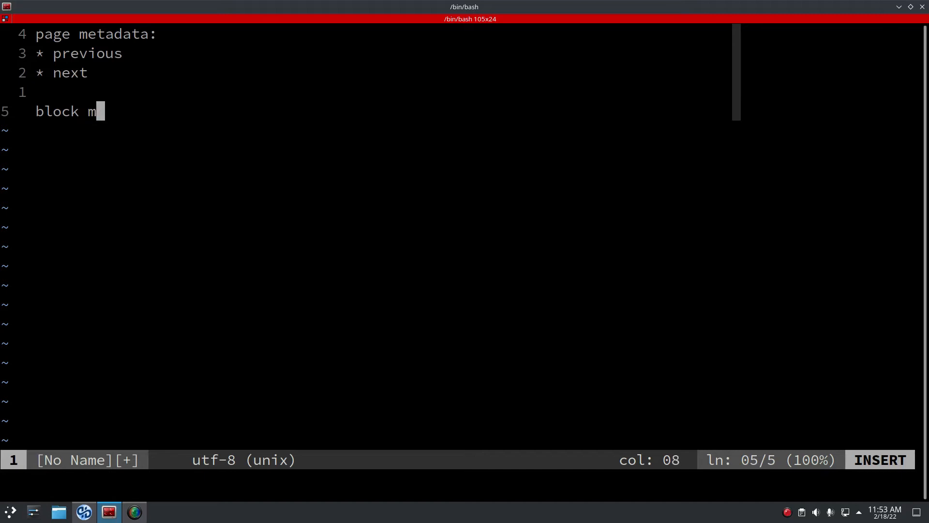
text(etadata:)
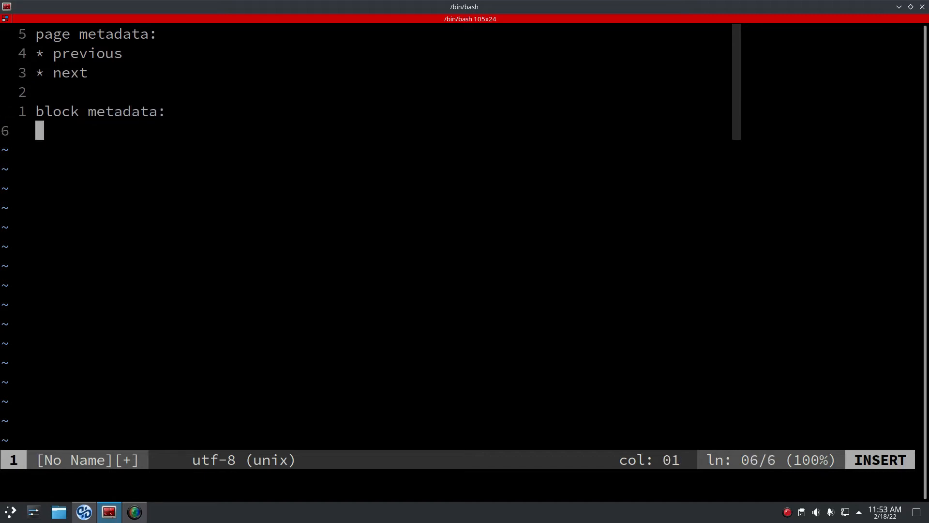
text(* fre)
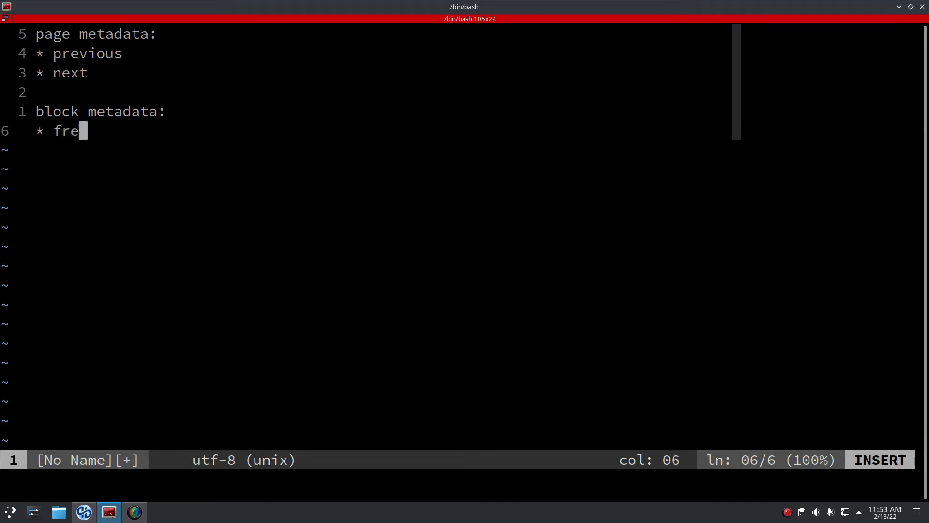
text(e)
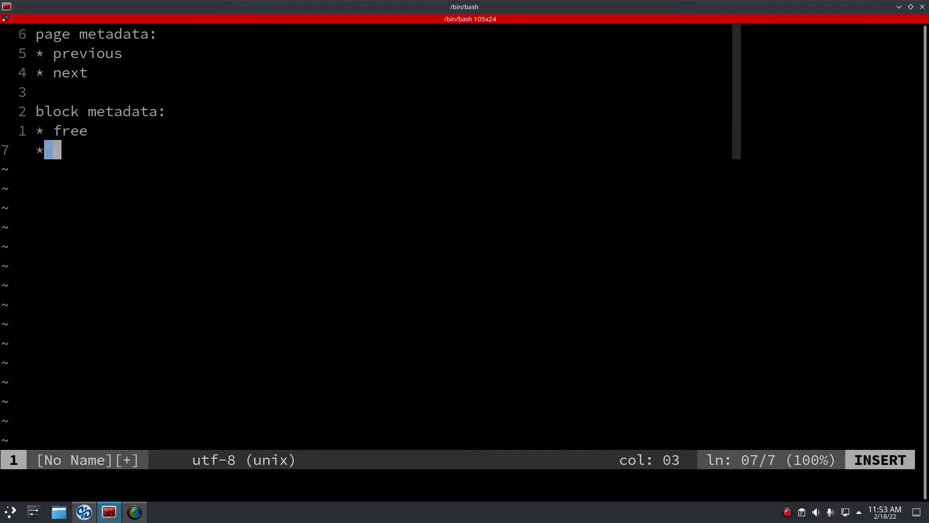
text(size)
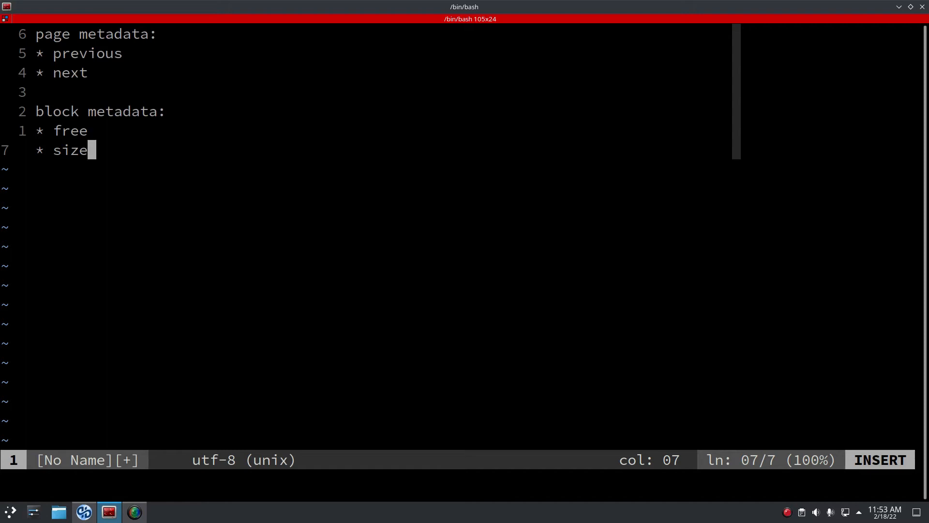
text(j)
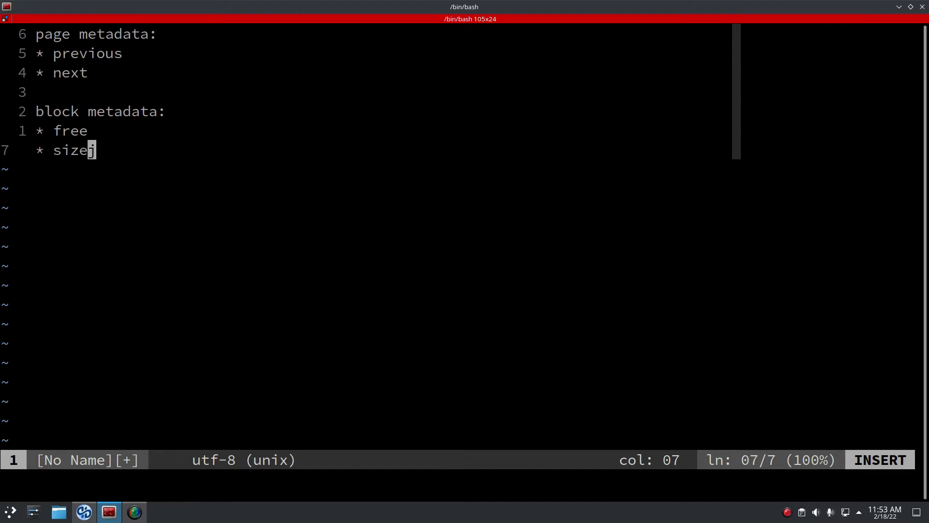
key(Escape)
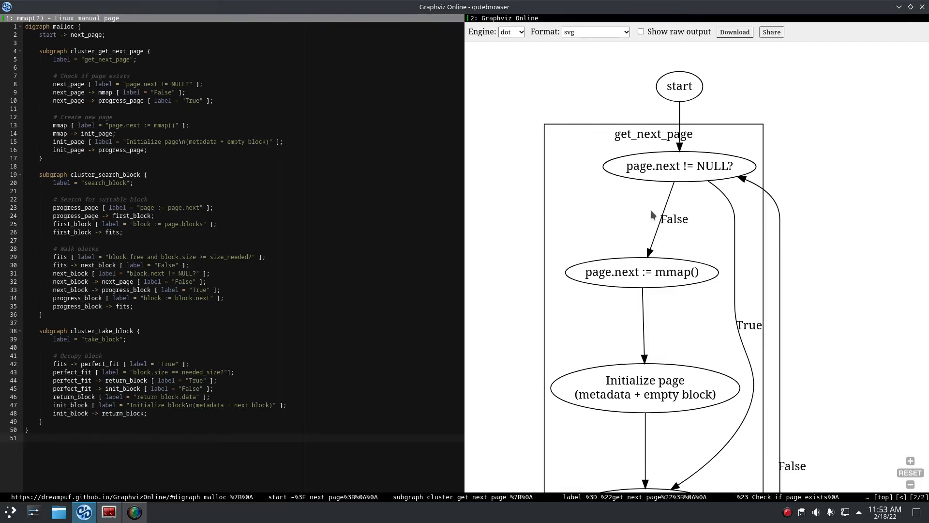
mouse_move(742, 107)
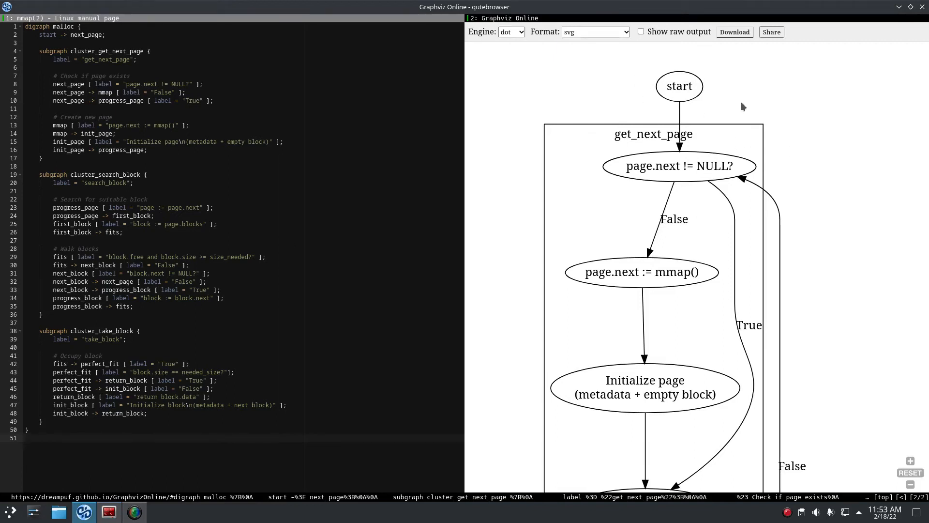
mouse_move(750, 176)
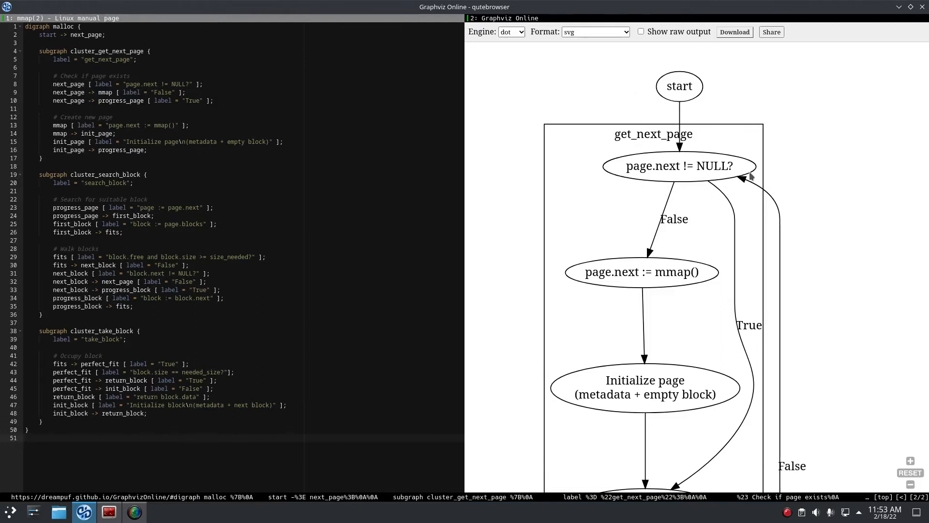
mouse_move(599, 218)
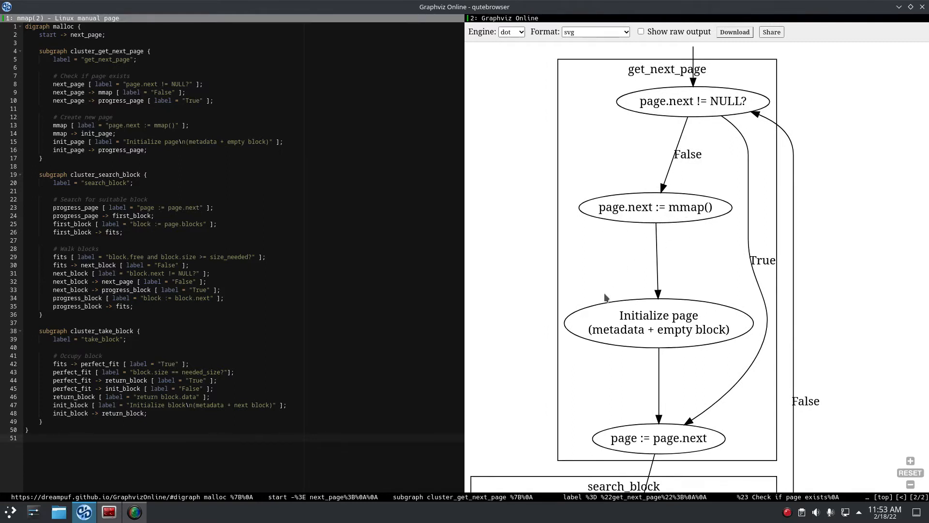
- Scroll the rendered malloc flowchart down through get_next_page to the search_block loop
scroll(down, 3)
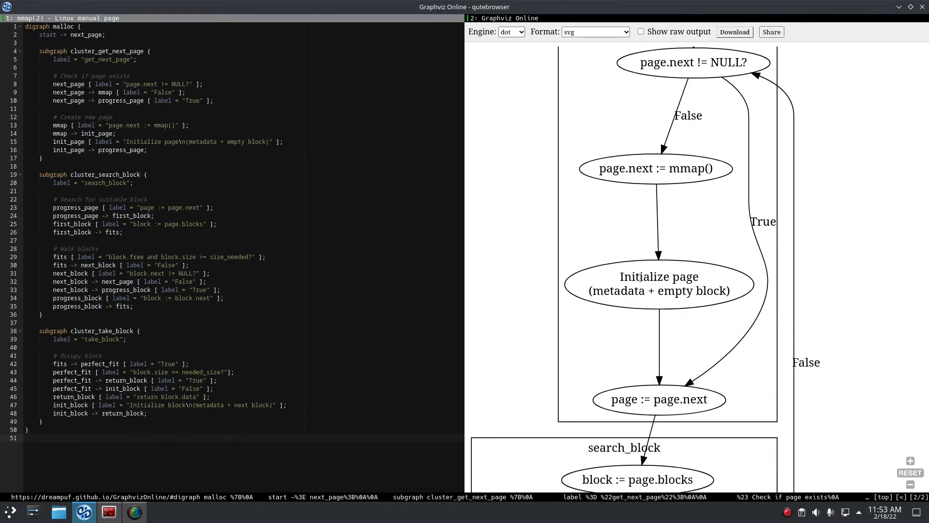
mouse_move(489, 268)
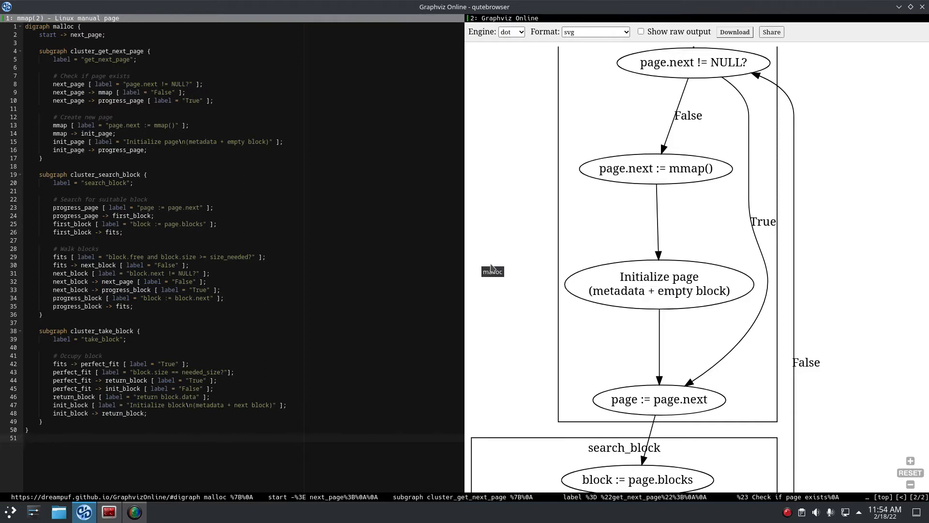
mouse_move(581, 376)
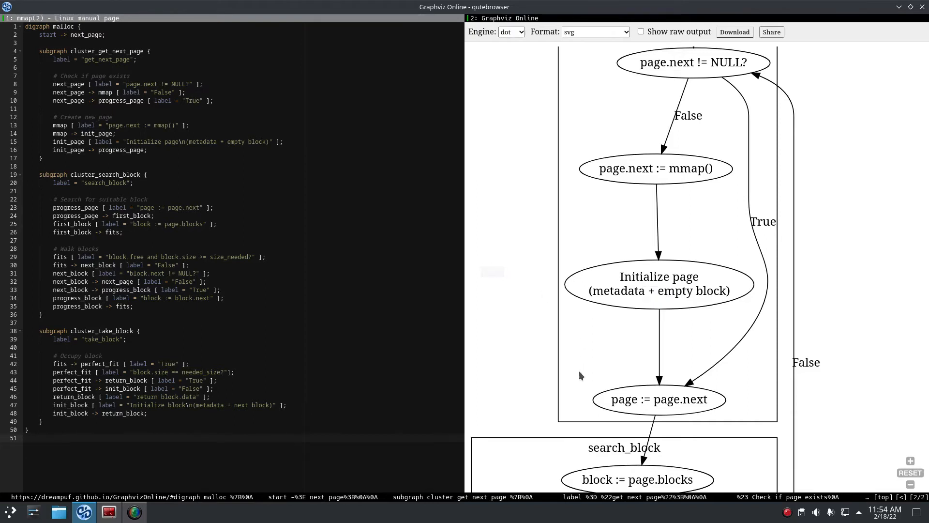
scroll(down, 3)
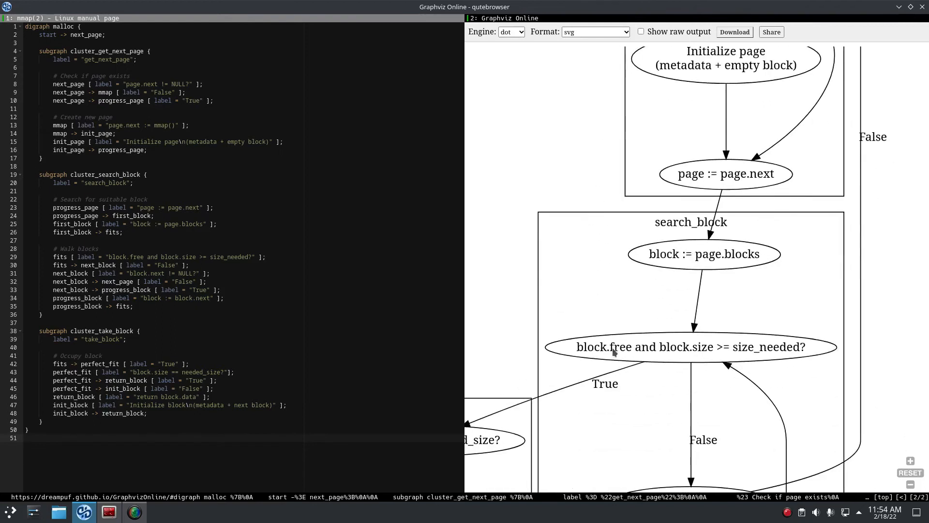
scroll(down, 3)
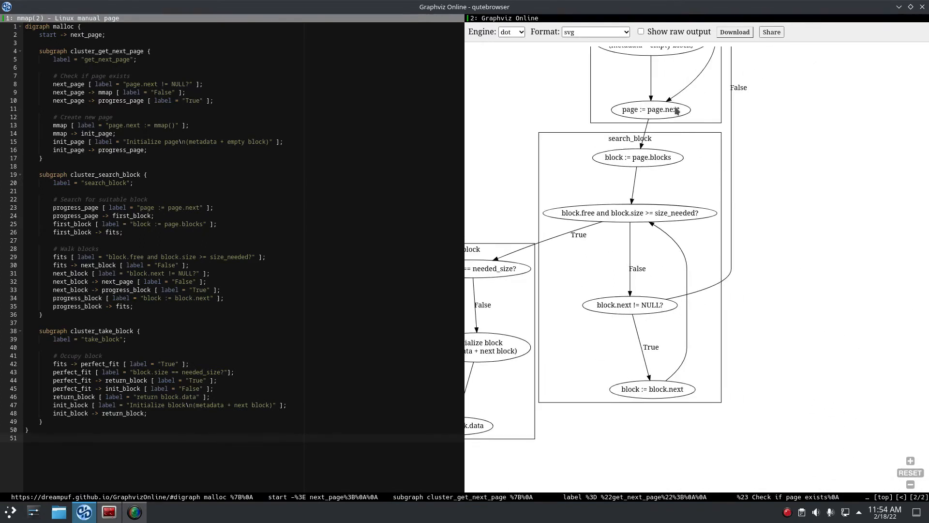
scroll(down, 3)
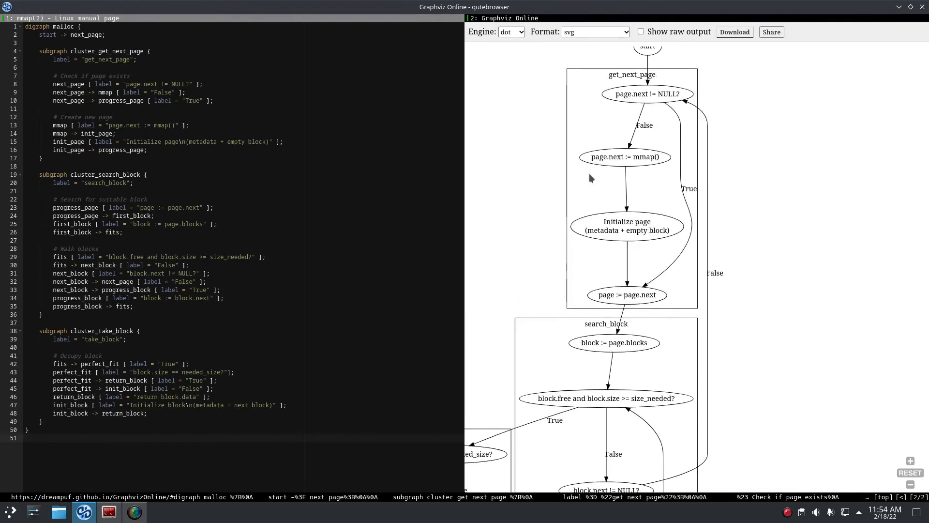
mouse_move(699, 238)
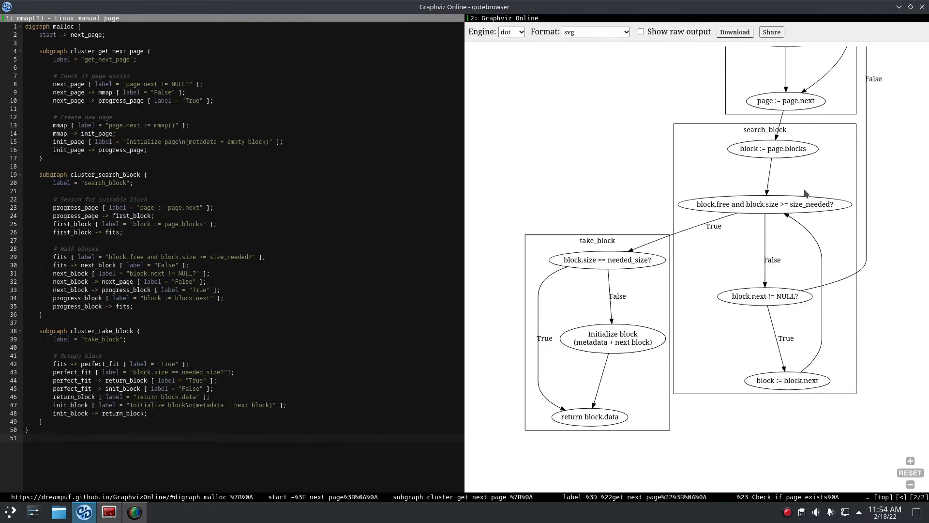
mouse_move(701, 237)
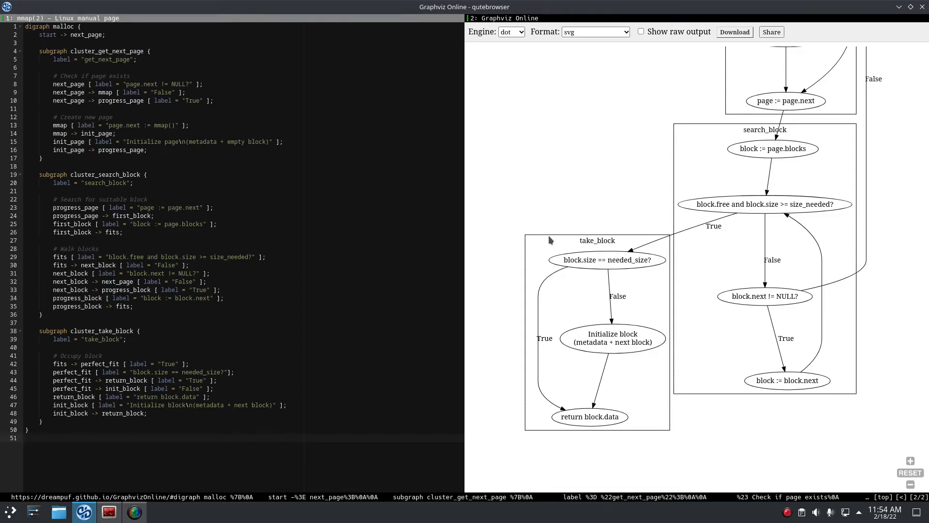
mouse_move(601, 279)
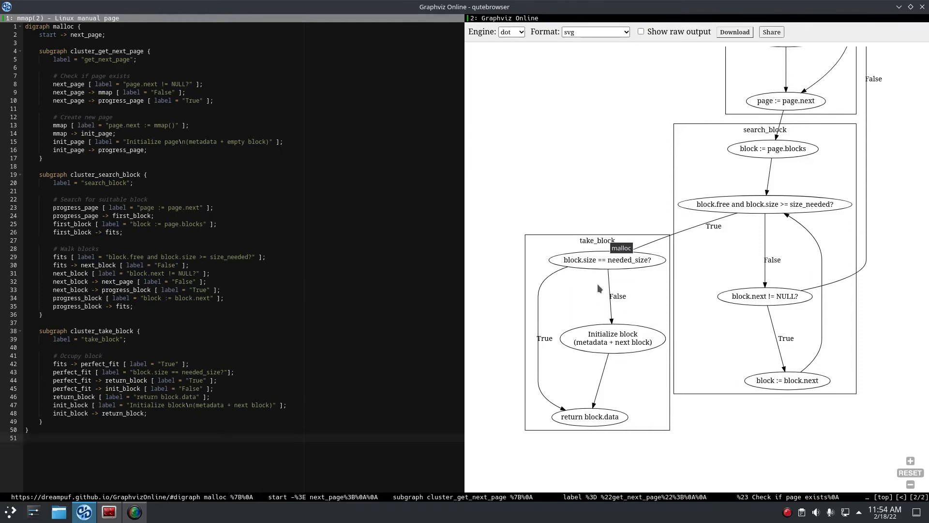
mouse_move(662, 299)
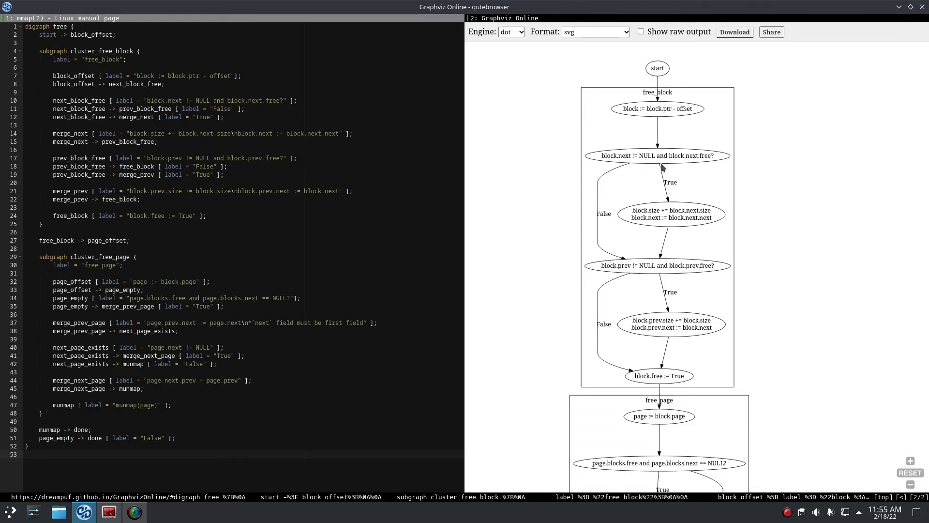
mouse_move(628, 153)
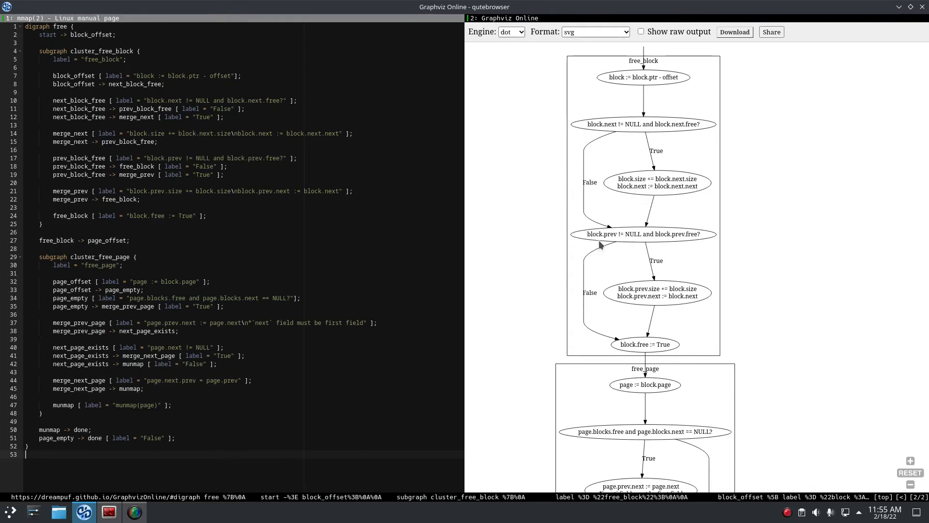
mouse_move(600, 245)
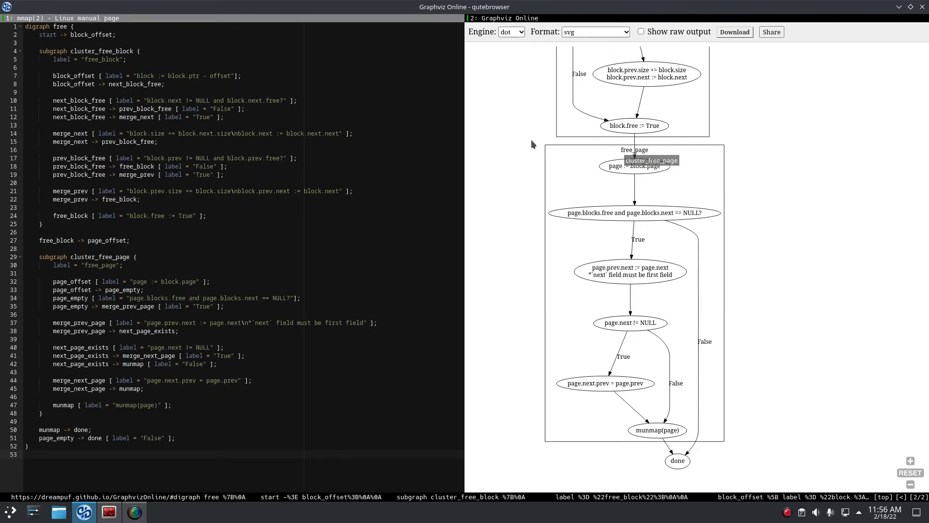
- Scroll the free flowchart down to the free_page cluster ending in munmap and done
scroll(down, 3)
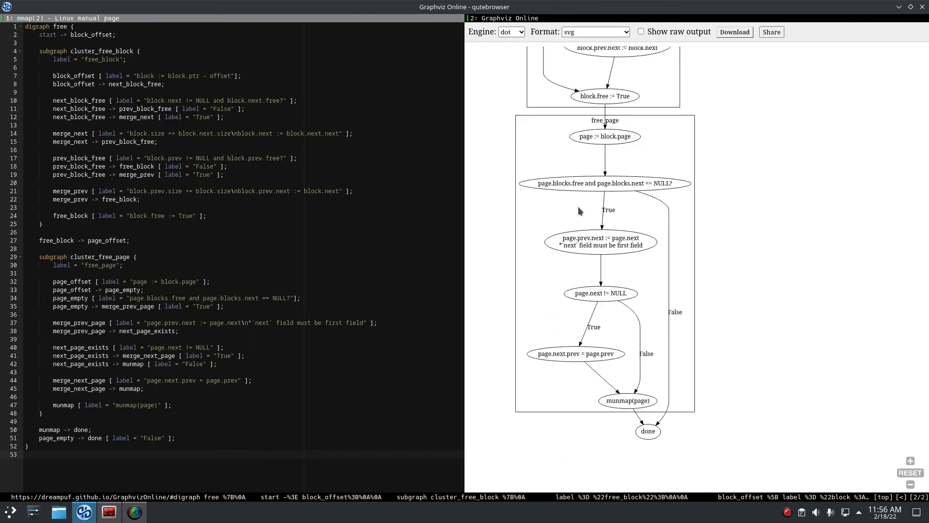
mouse_move(597, 205)
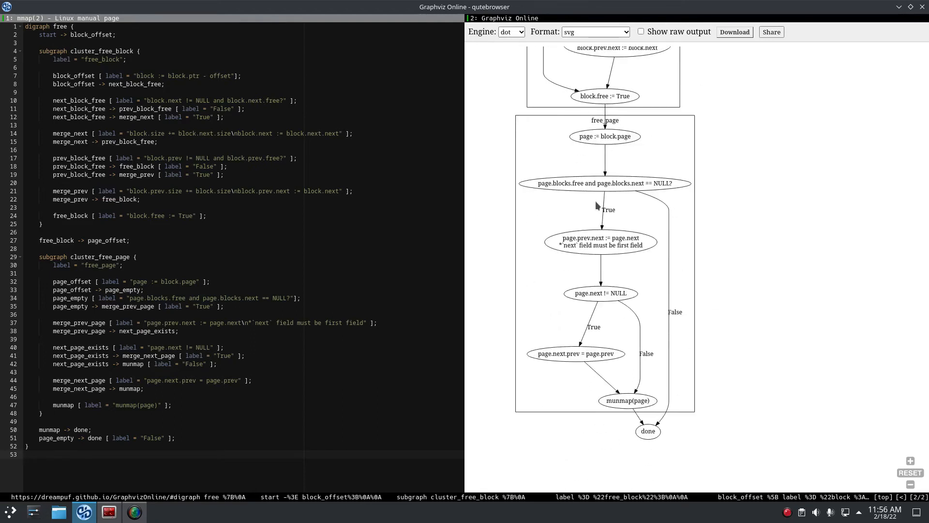
mouse_move(620, 399)
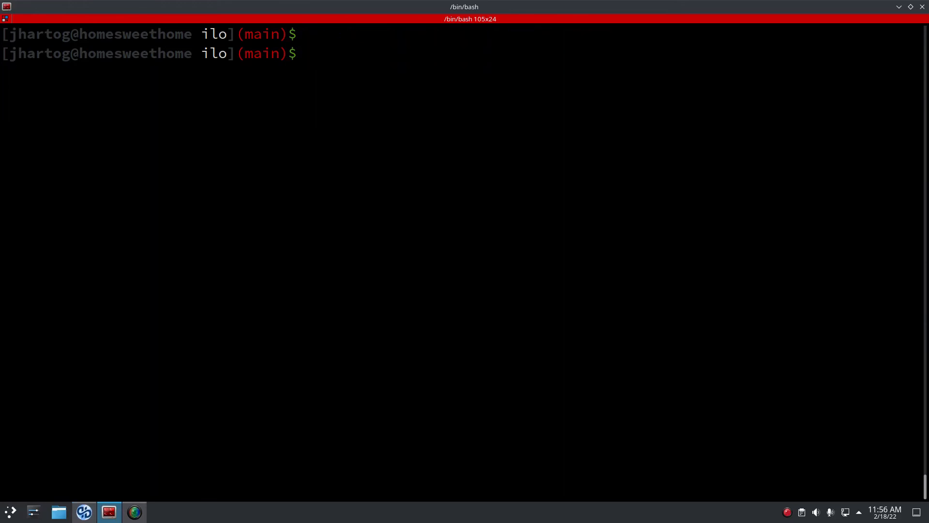
- Start vim tests/ and narrow the completion to the stdlib malloc test files
text(vim tests/stdlib_)
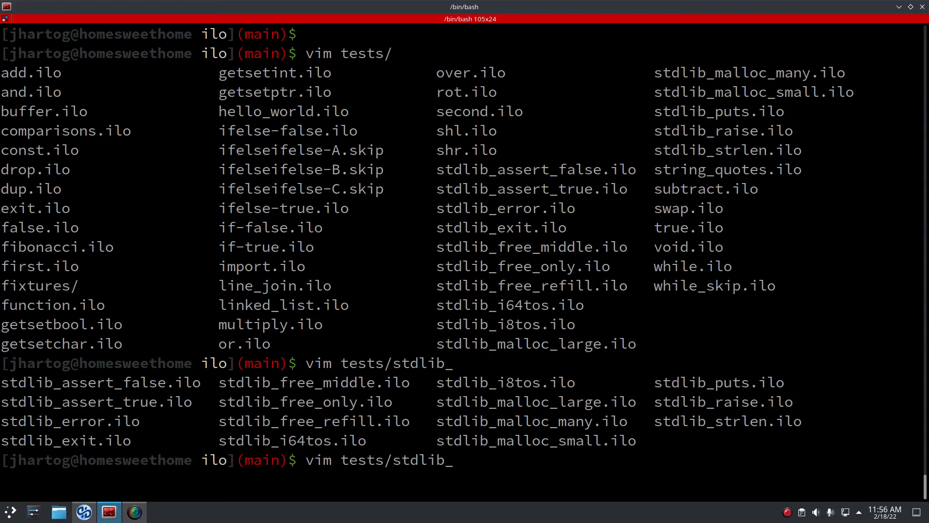
text(malloc)
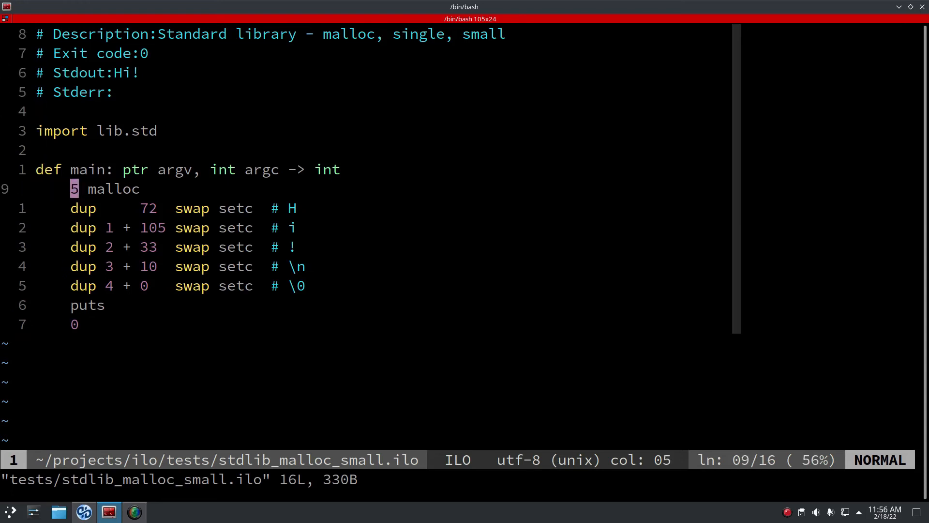
- Read down the small malloc test's character-writing lines, then move on to the large test
key(j)
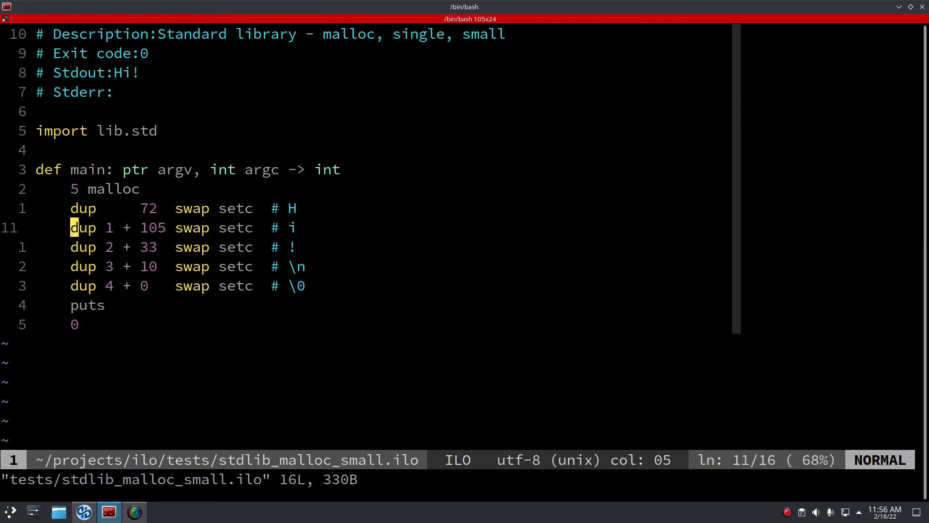
key(j)
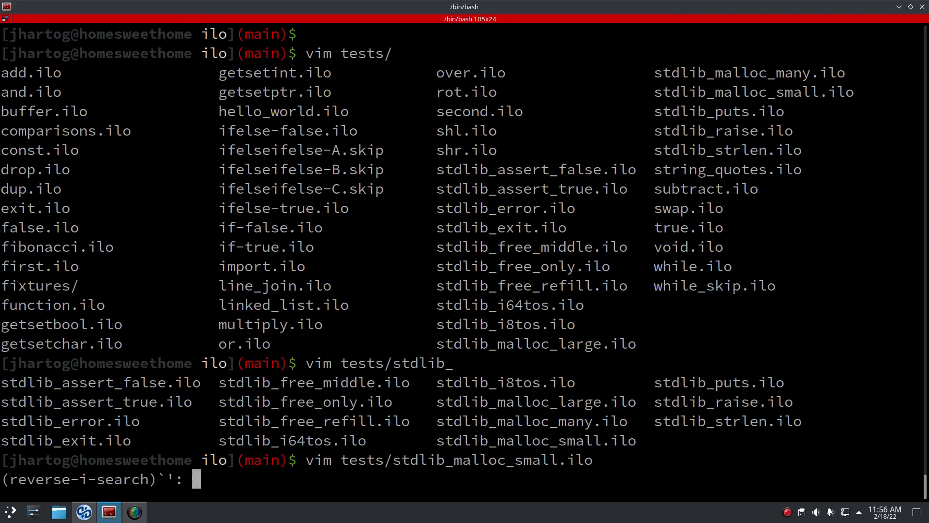
text(cp)
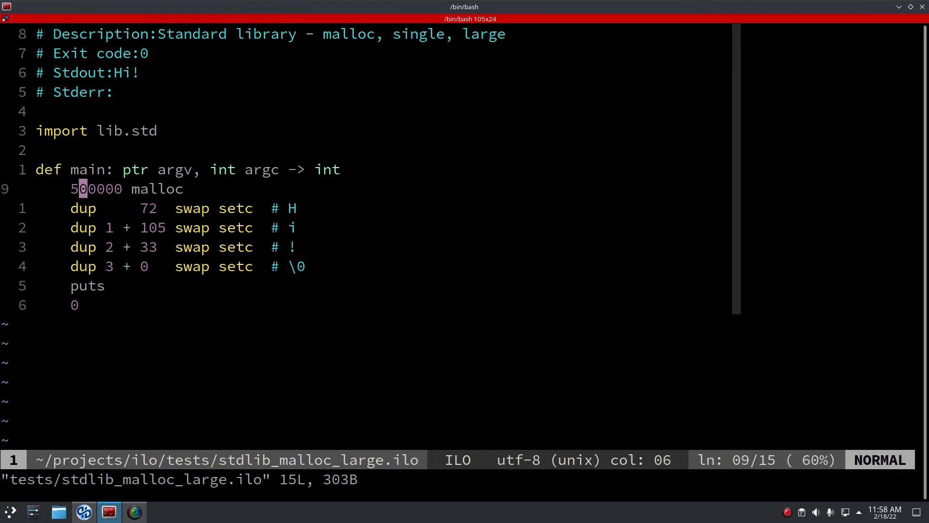
- Scroll through stdlib_malloc_many.ilo's linked-list create routine
key(l)
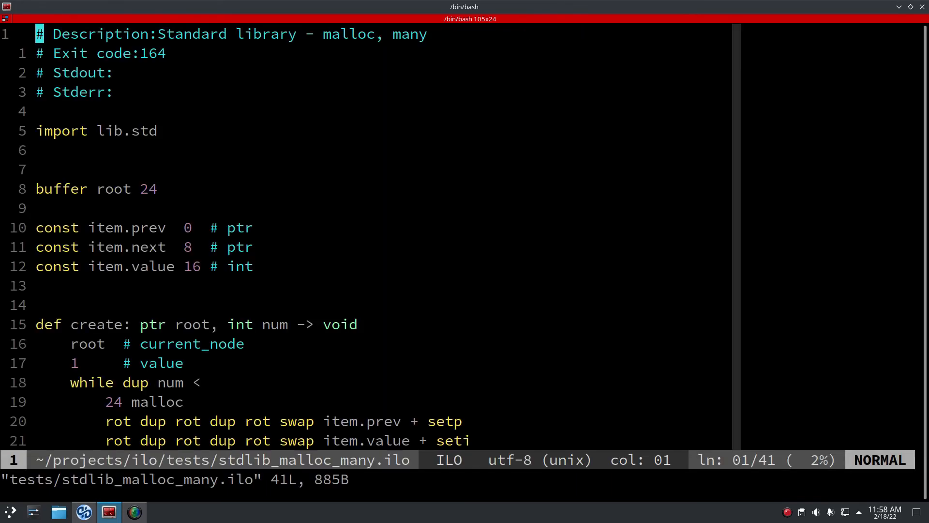
scroll(down, 3)
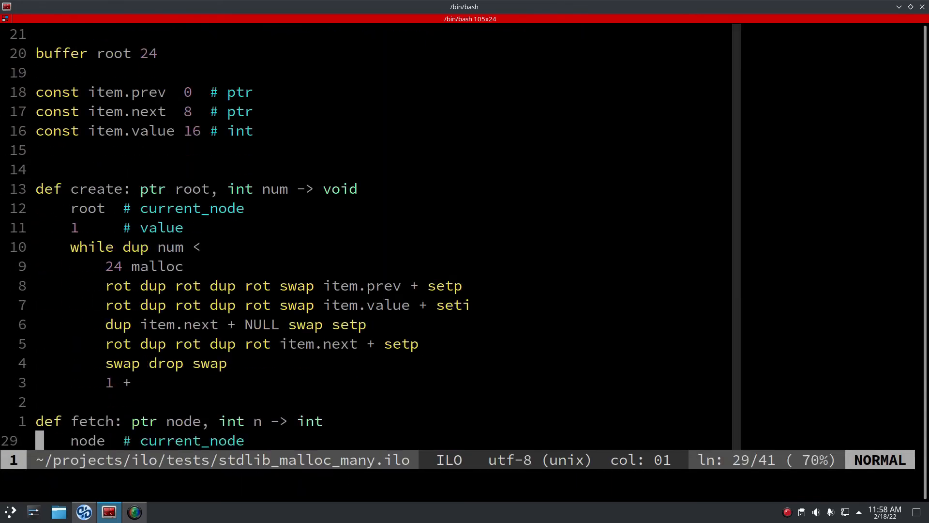
scroll(down, 3)
text(v)
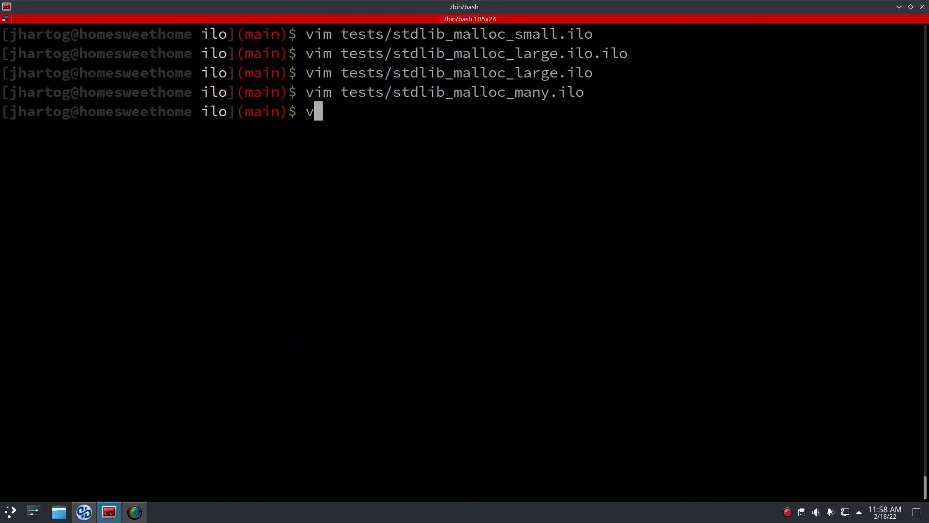
- Open tests/stdlib_free_middle.ilo in Vim via tab completion of stdlib_f
text(im tests/stdlib_)
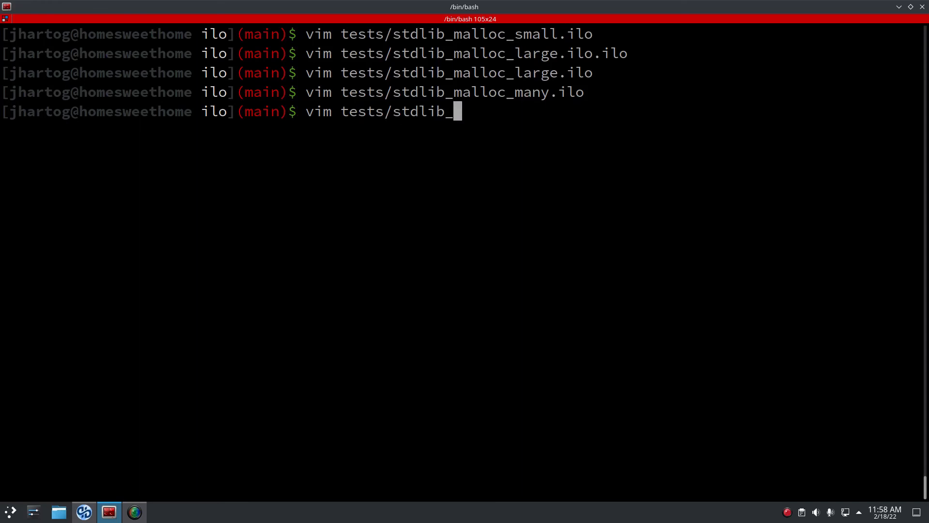
text(f)
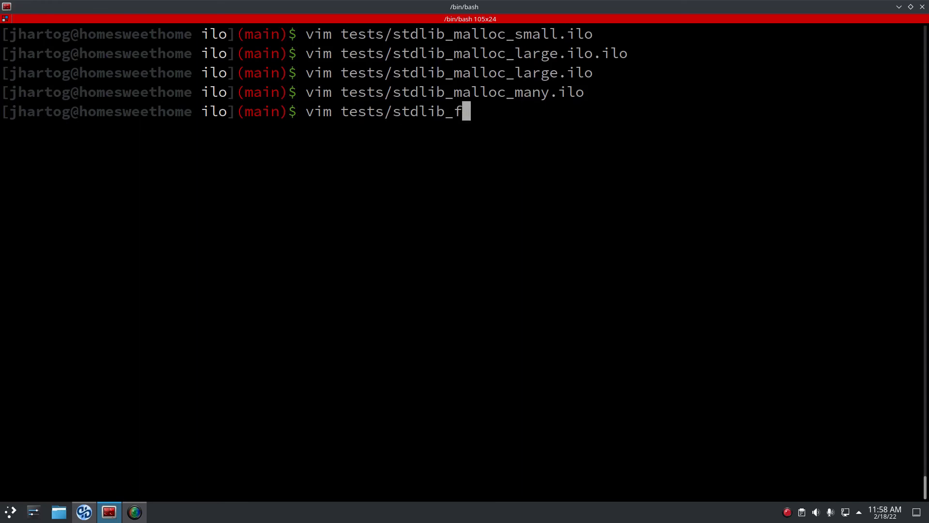
key(Tab)
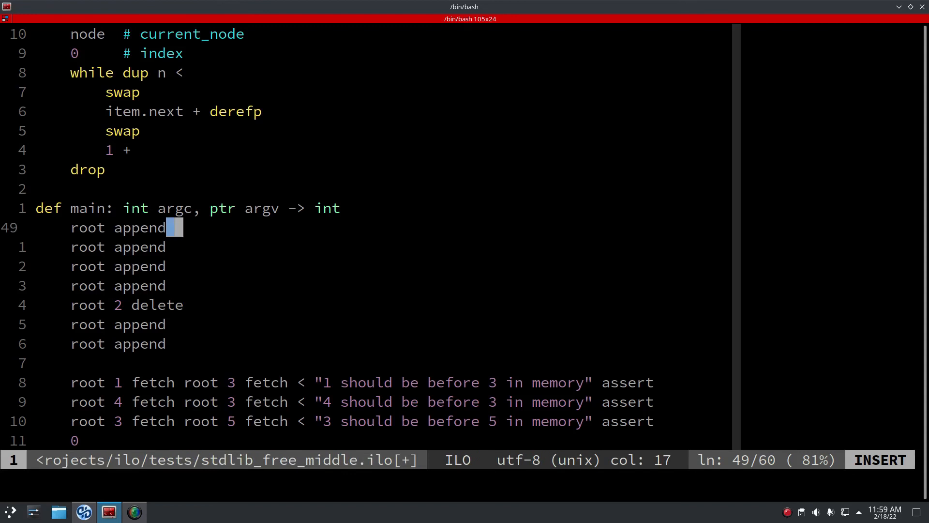
- Comment the append lines with list states # {1} through # {1, 2, 3, 4}
text(# {1})
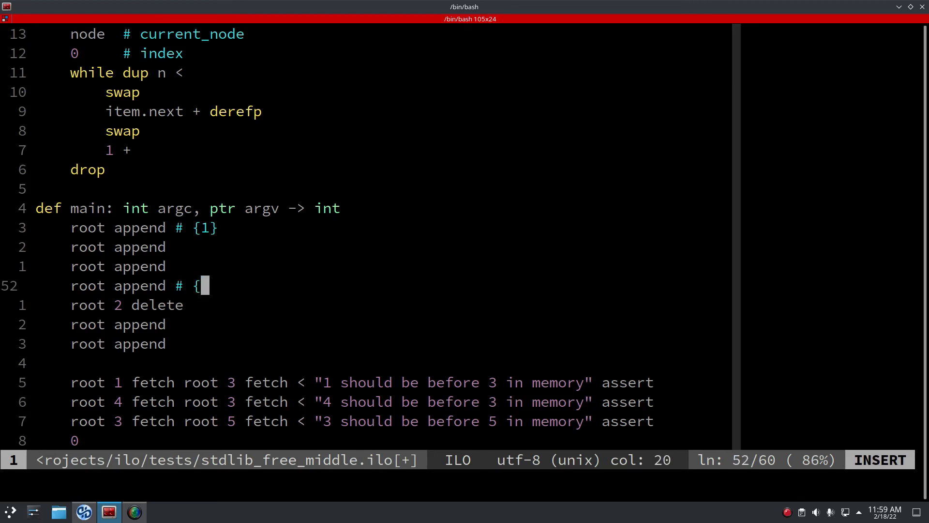
text(1, 2, 3, 4})
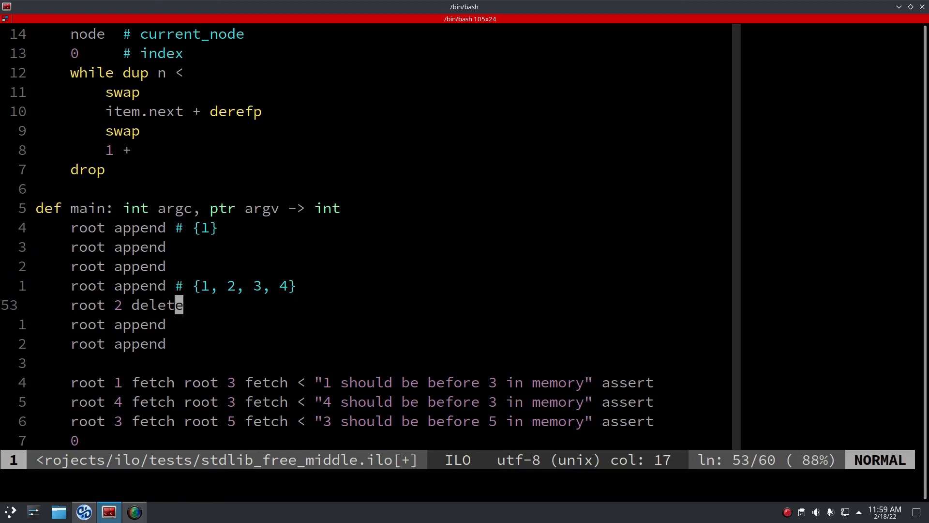
text(# {1, _, 3,)
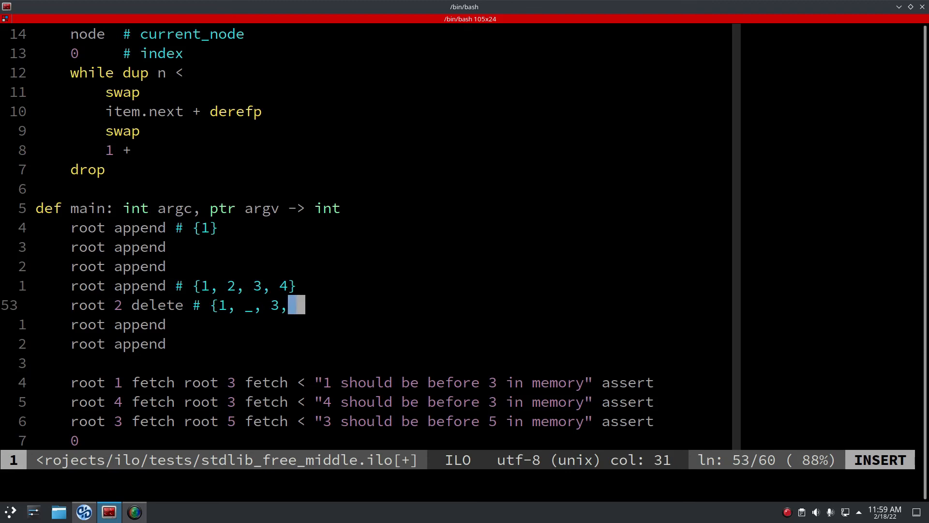
key(Escape)
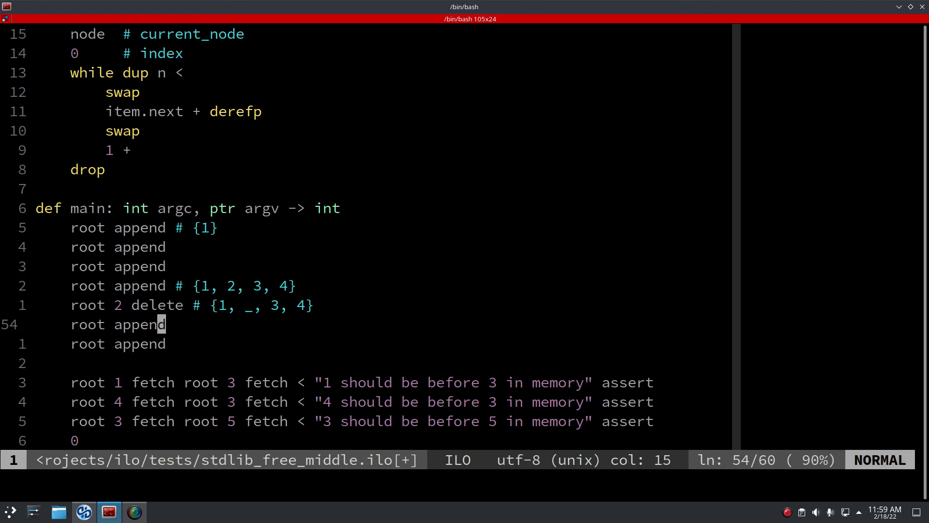
- Comment the delete and refill lines with # {1, _, 3, 4} and # {1, 5, 3, 4}, then quit Vim
text(#)
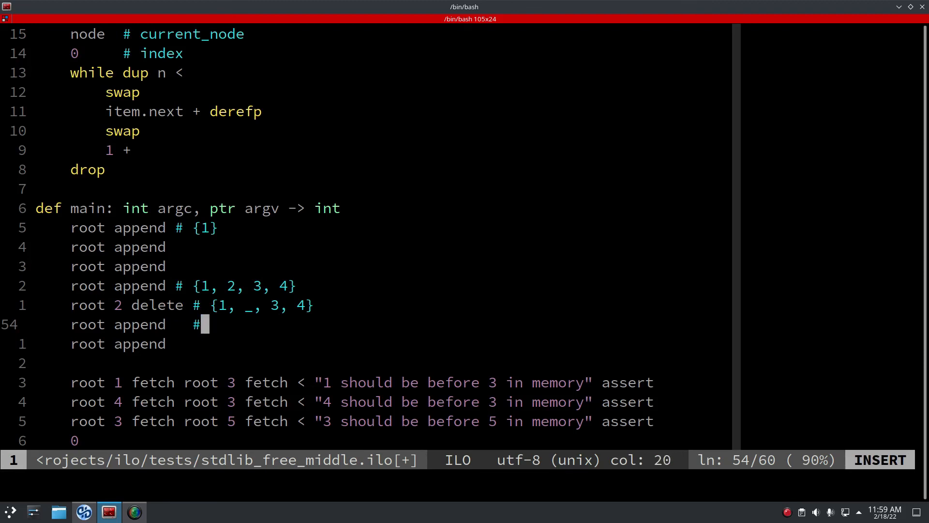
text({1)
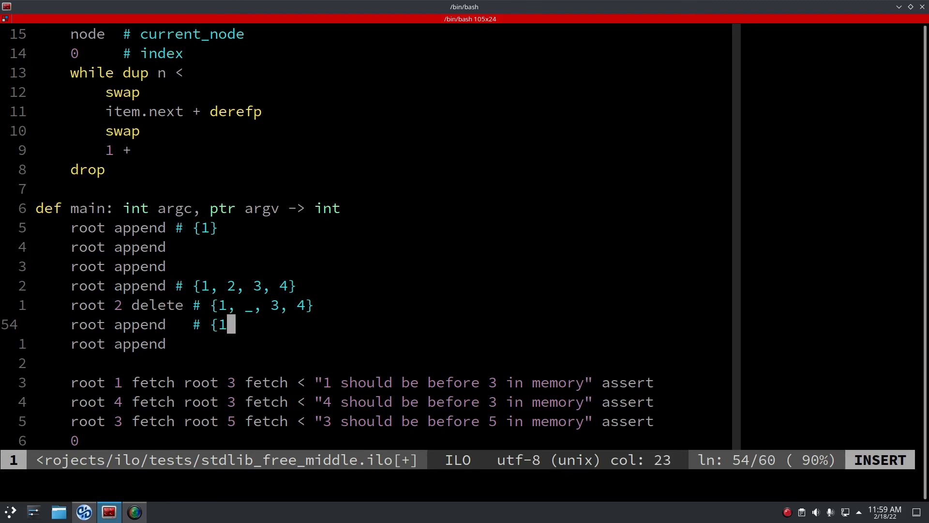
text(, 5, 3, 4)
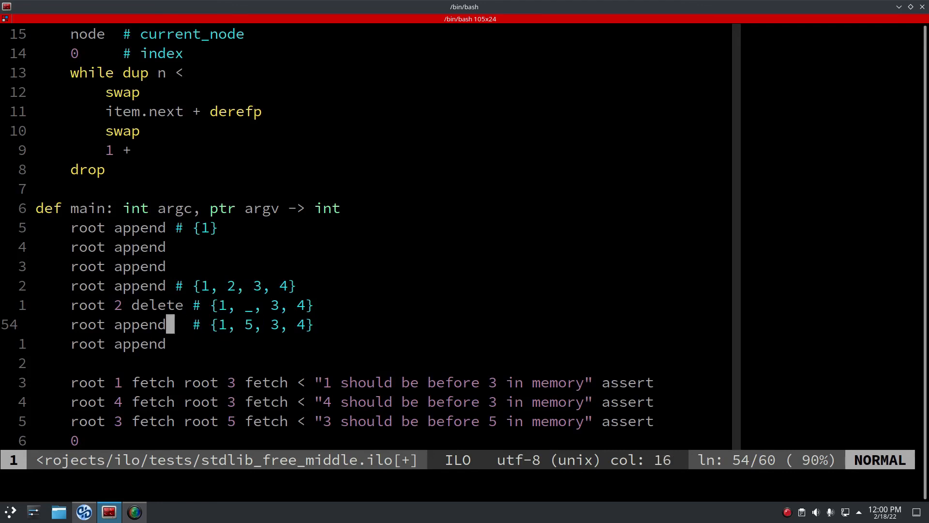
text(:q)
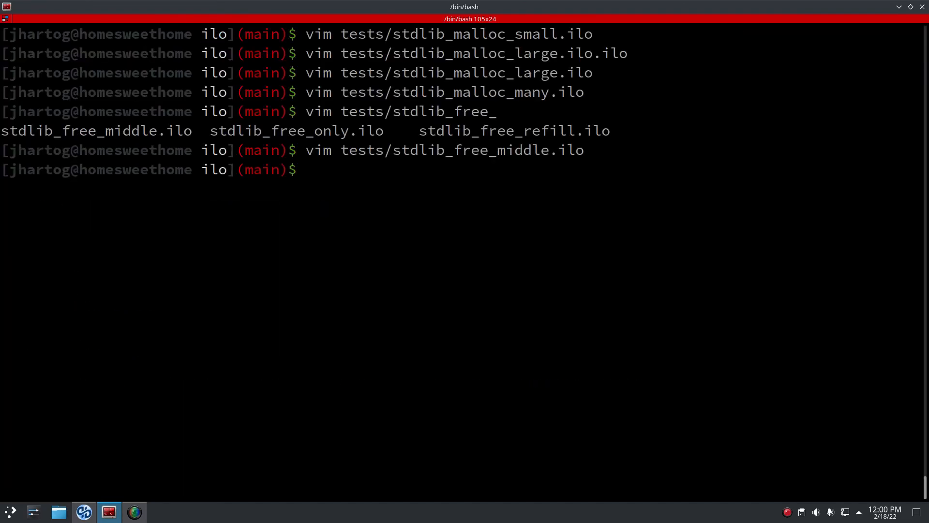
- Run ./test.sh so the add, and, buffer and other early tests compile and pass
text(./test.sh)
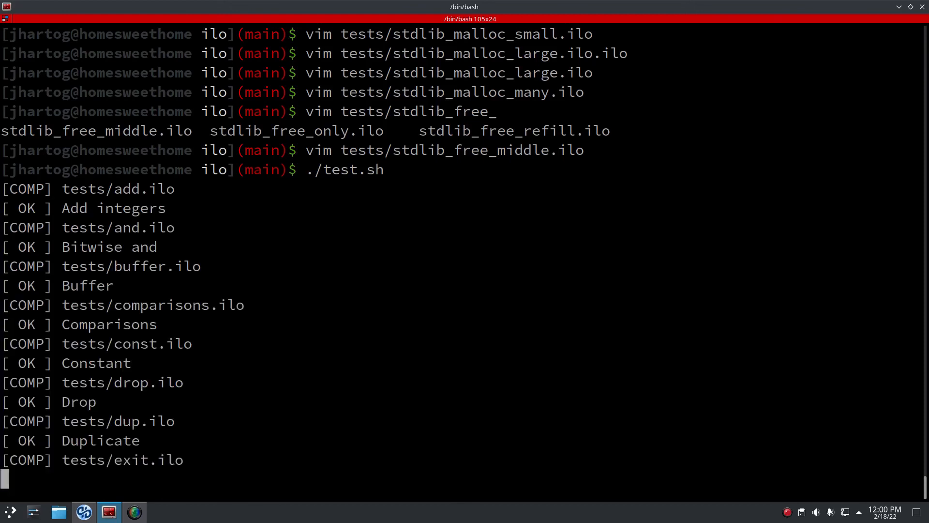